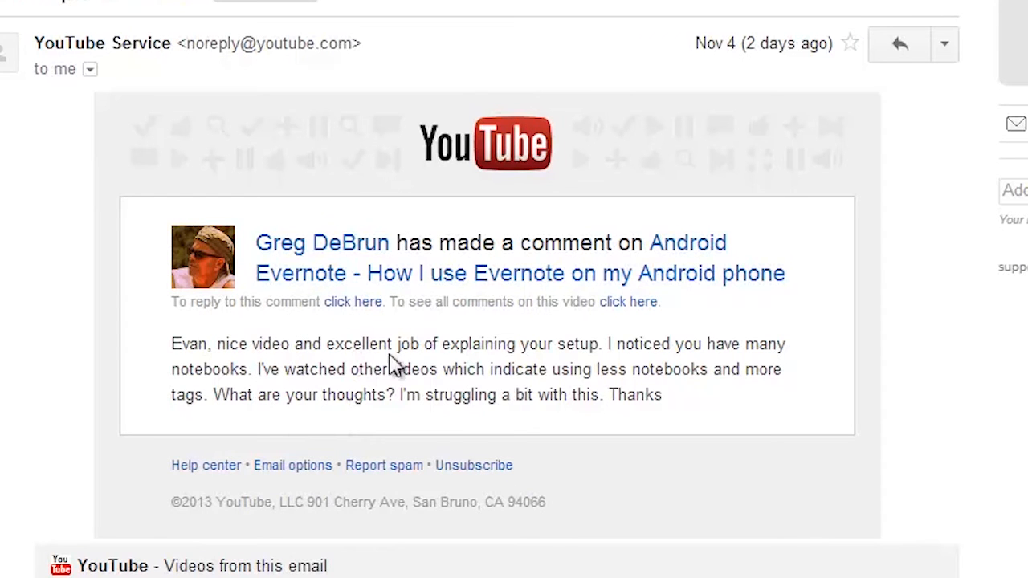
mouse_move(562, 386)
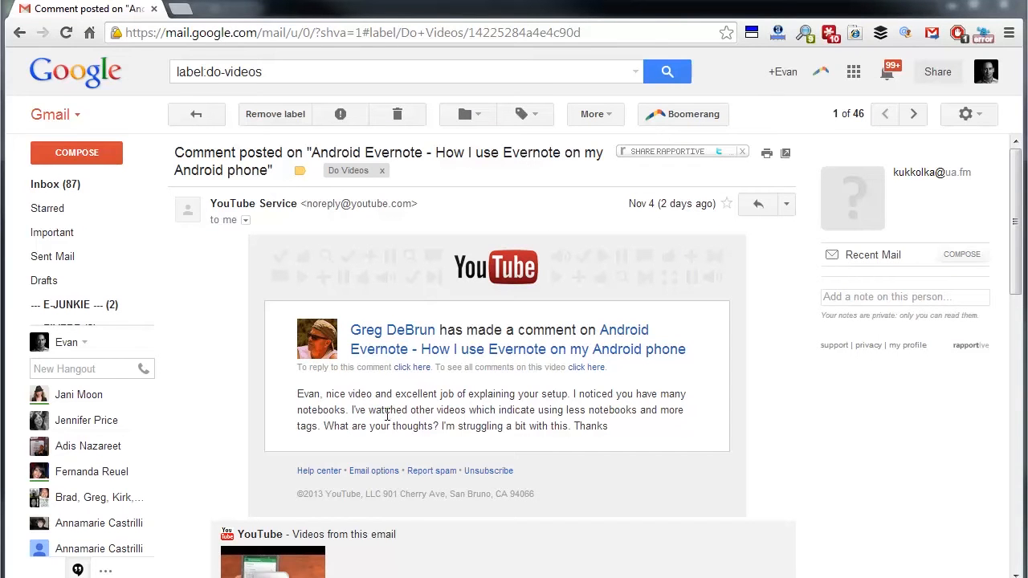
mouse_move(385, 423)
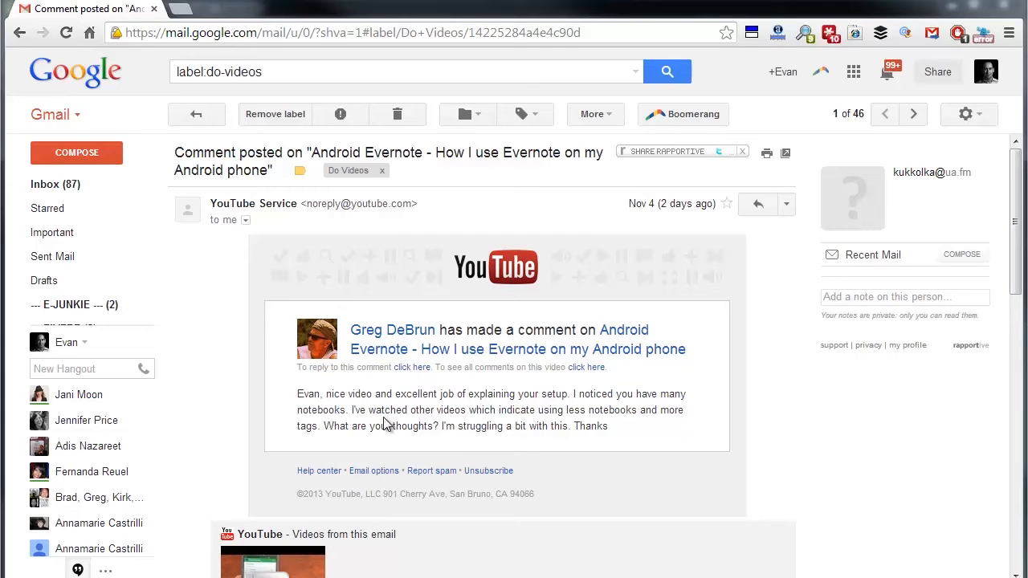
mouse_move(381, 413)
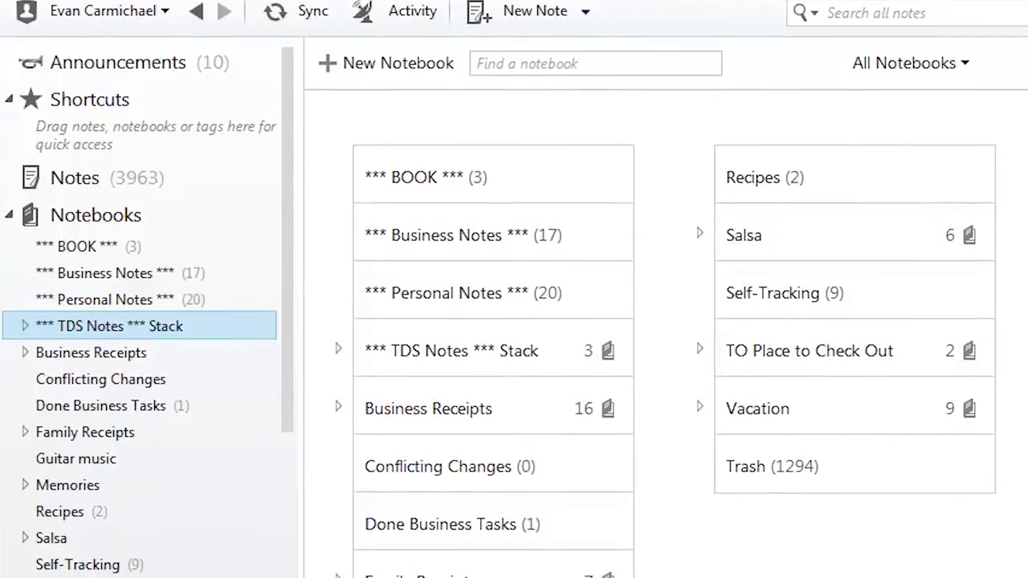
- Scroll through the Notebooks page listing all notebooks and stacks with note counts
scroll(down, 3)
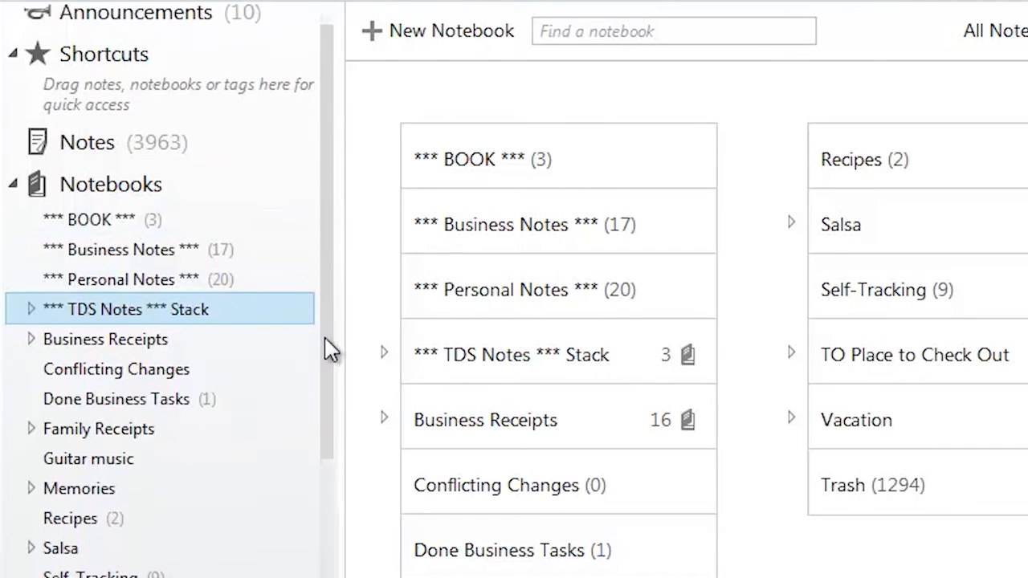
- Select and expand the TDS Notes stack, then open the *** TDS Notes *** notebook
click(125, 309)
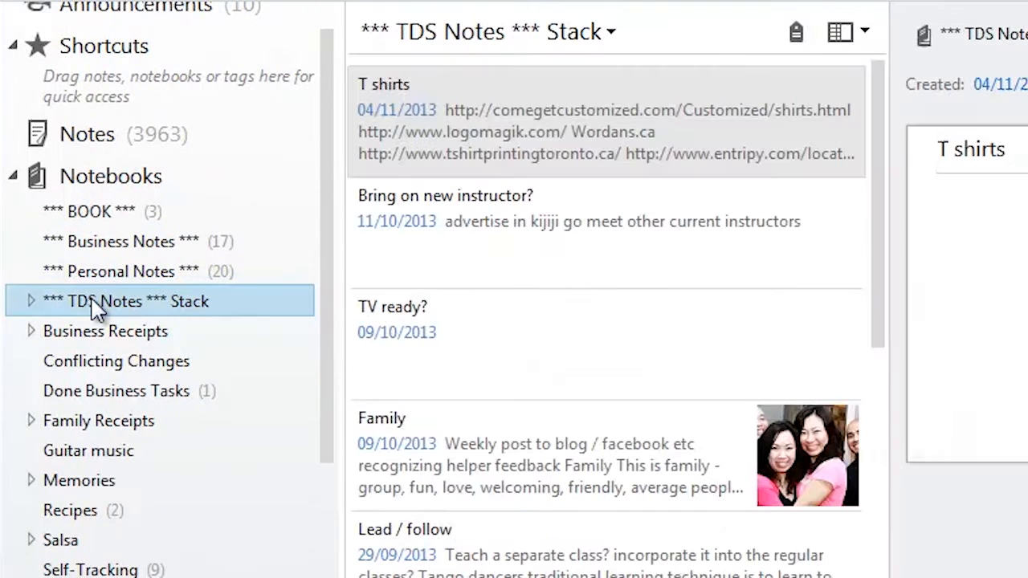
click(31, 301)
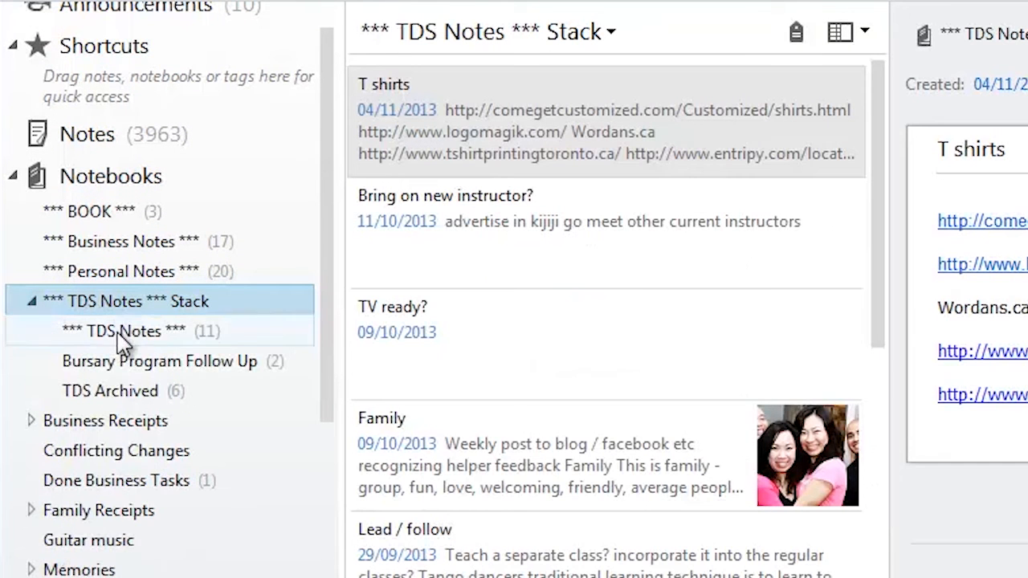
click(124, 331)
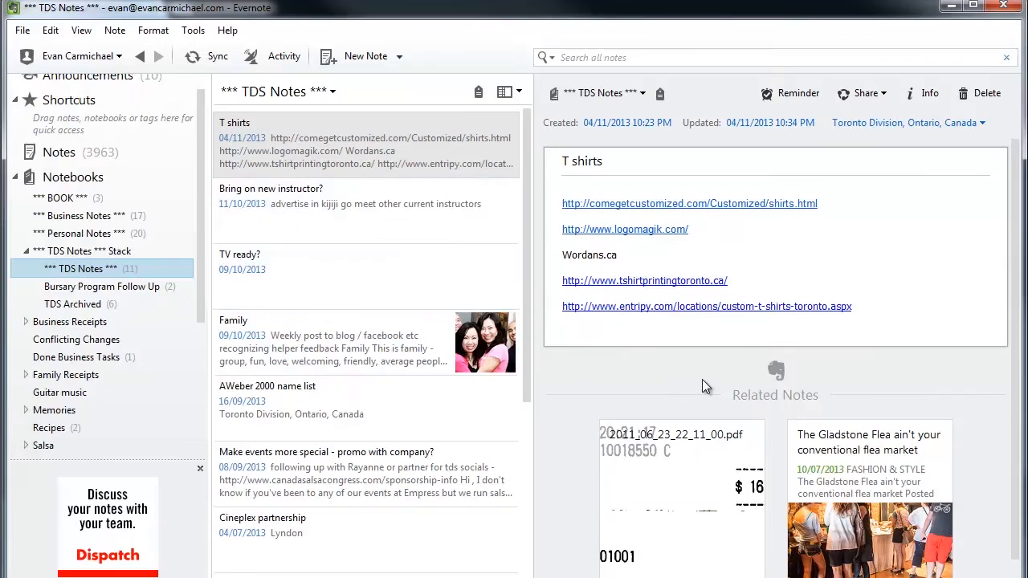
mouse_move(381, 157)
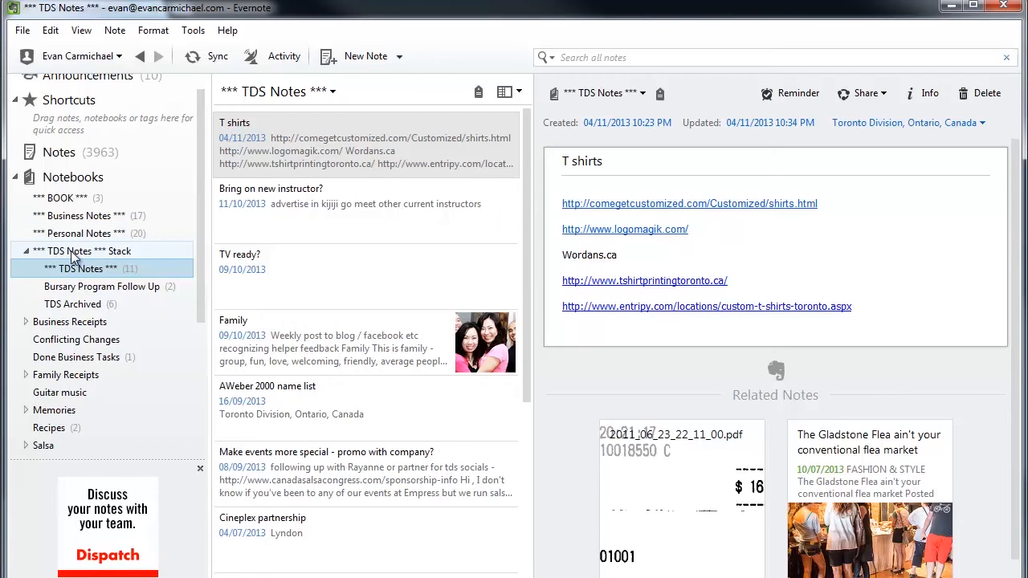
mouse_move(116, 251)
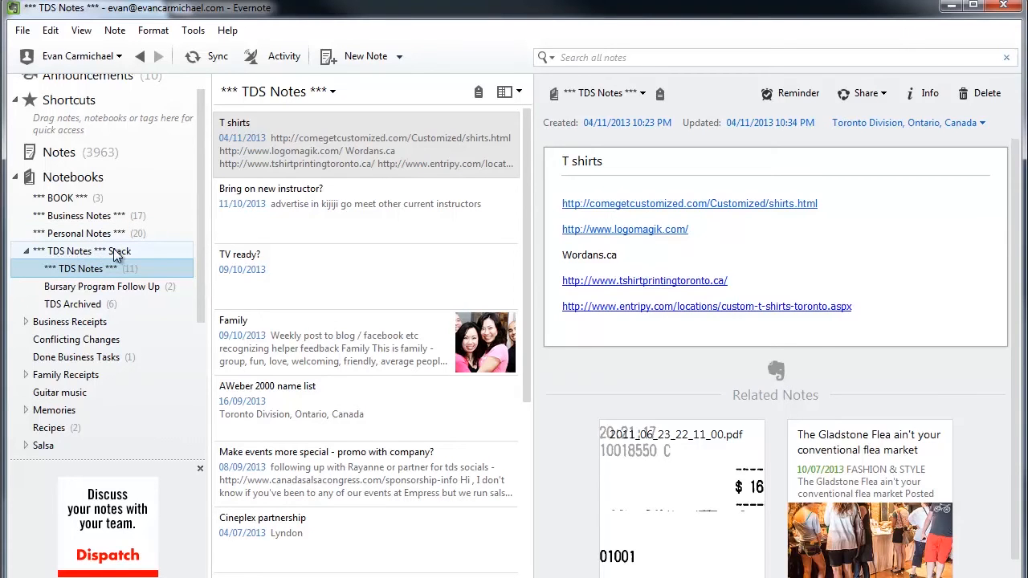
mouse_move(87, 255)
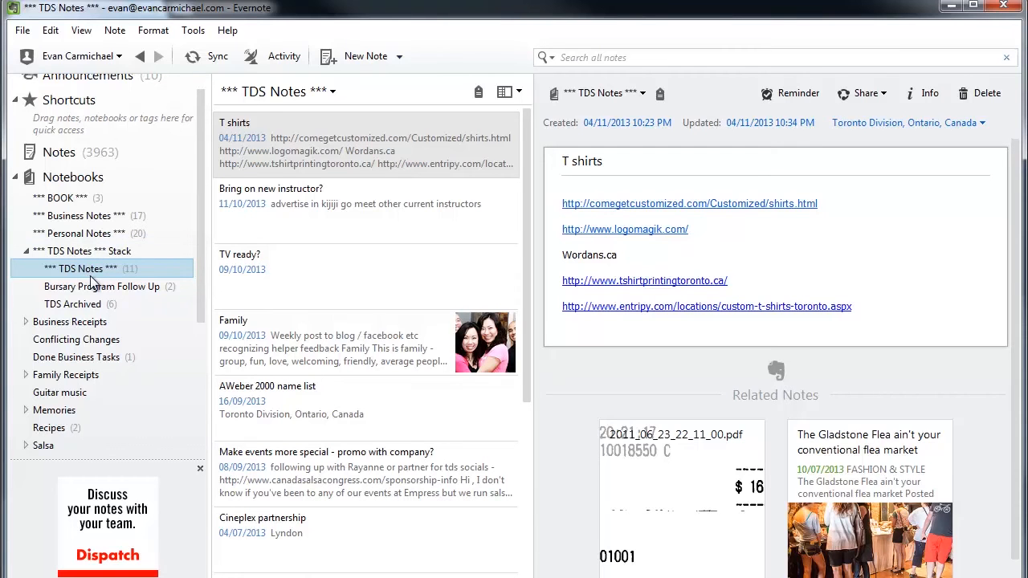
mouse_move(179, 265)
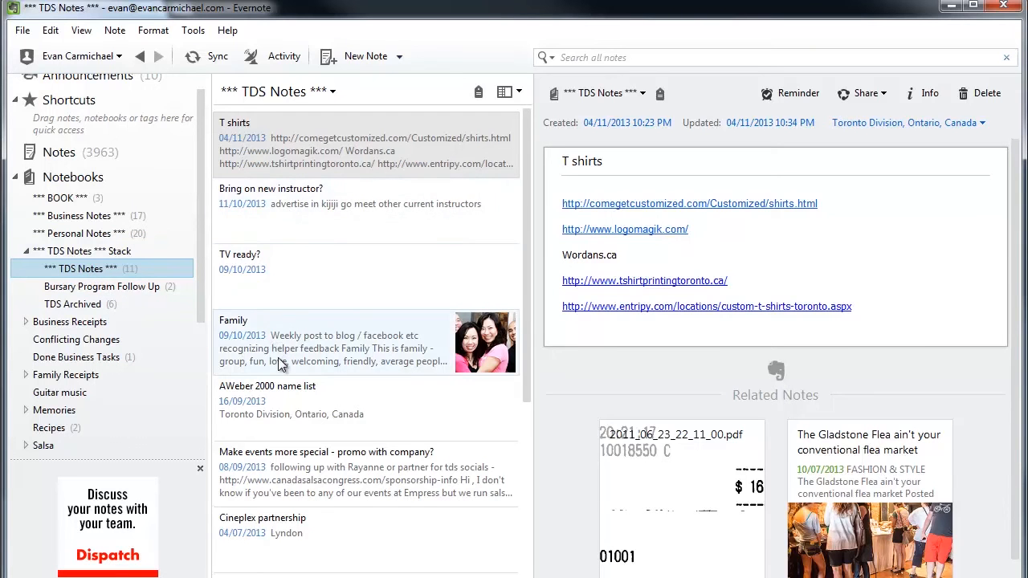
mouse_move(95, 309)
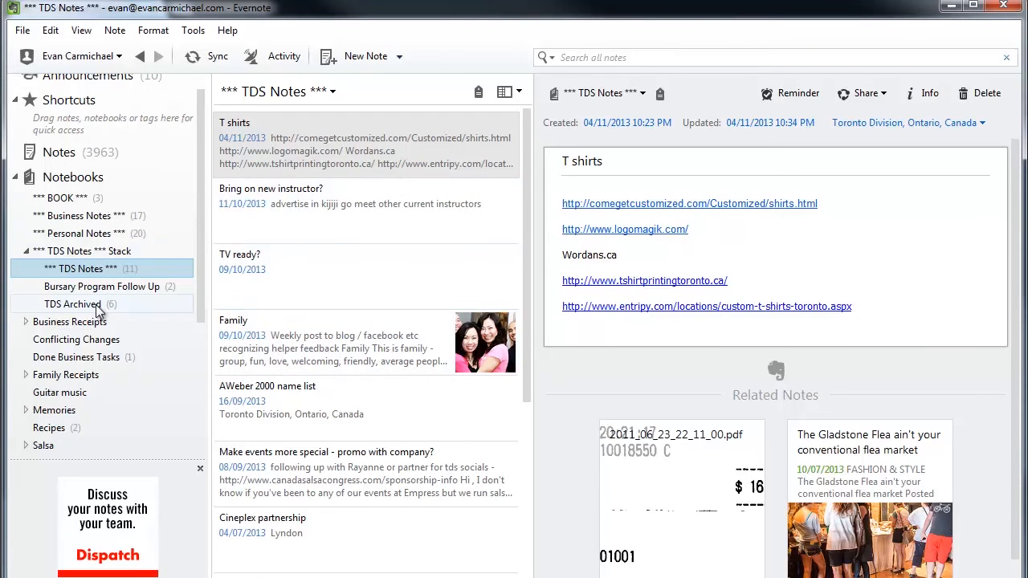
- Browse TDS Archived, return to *** TDS Notes ***, and right-click the T shirts note
click(78, 304)
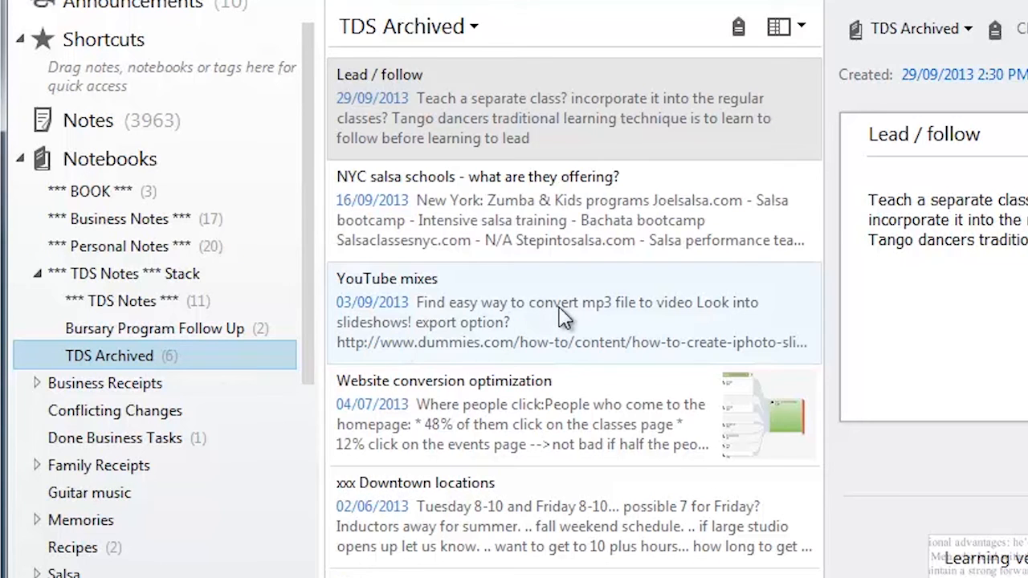
mouse_move(538, 418)
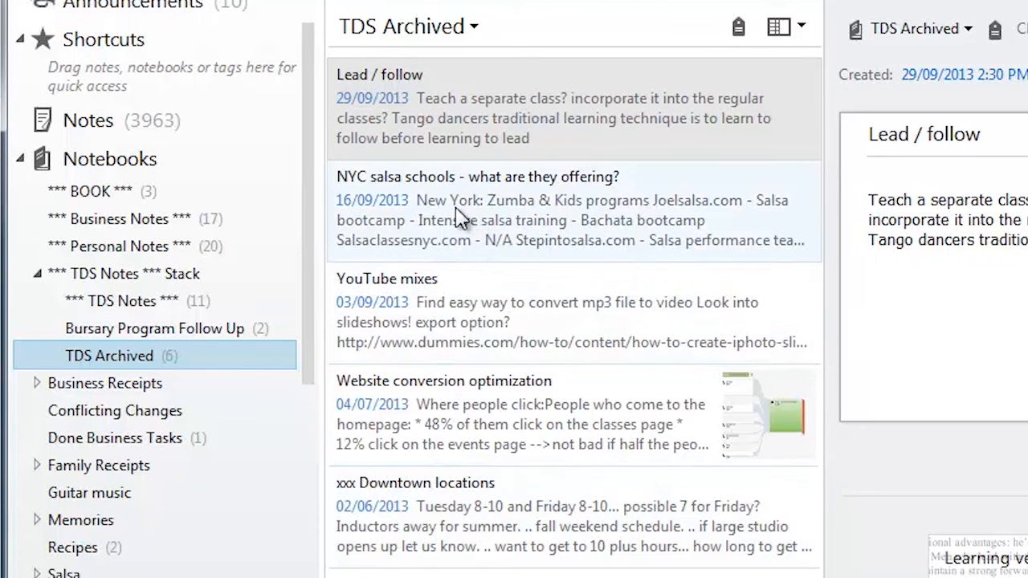
mouse_move(506, 479)
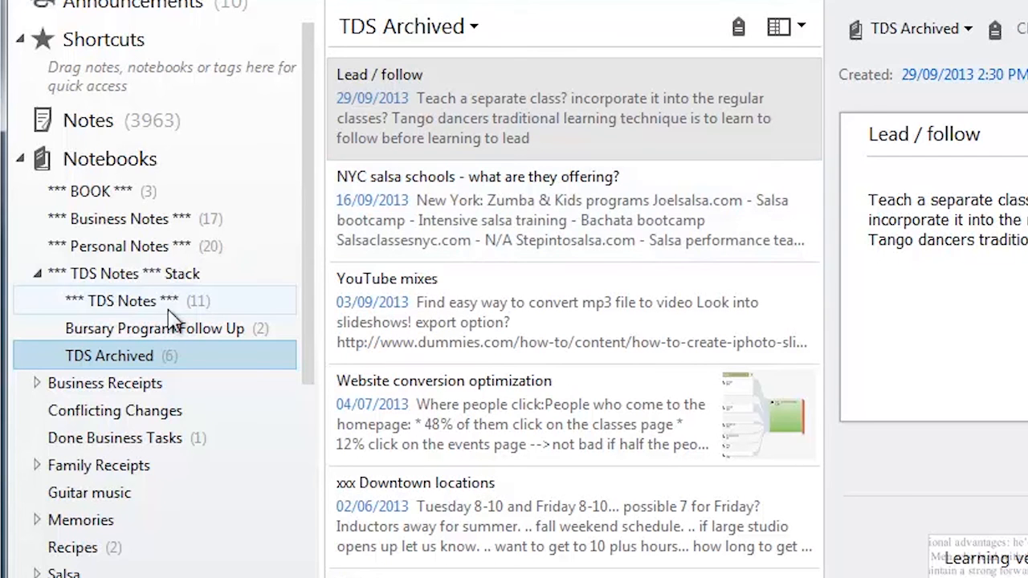
click(122, 301)
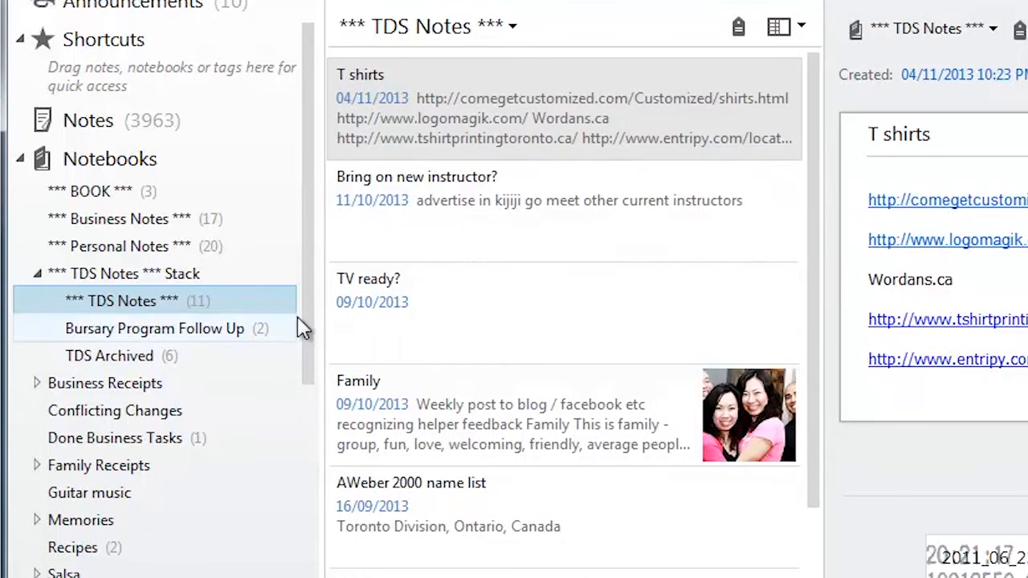
mouse_move(579, 157)
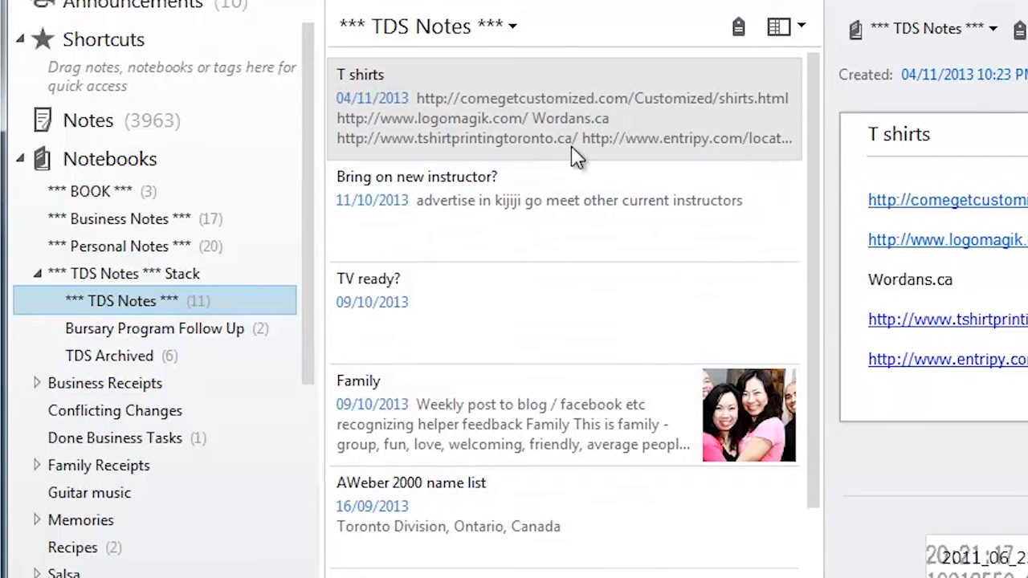
right_click(562, 120)
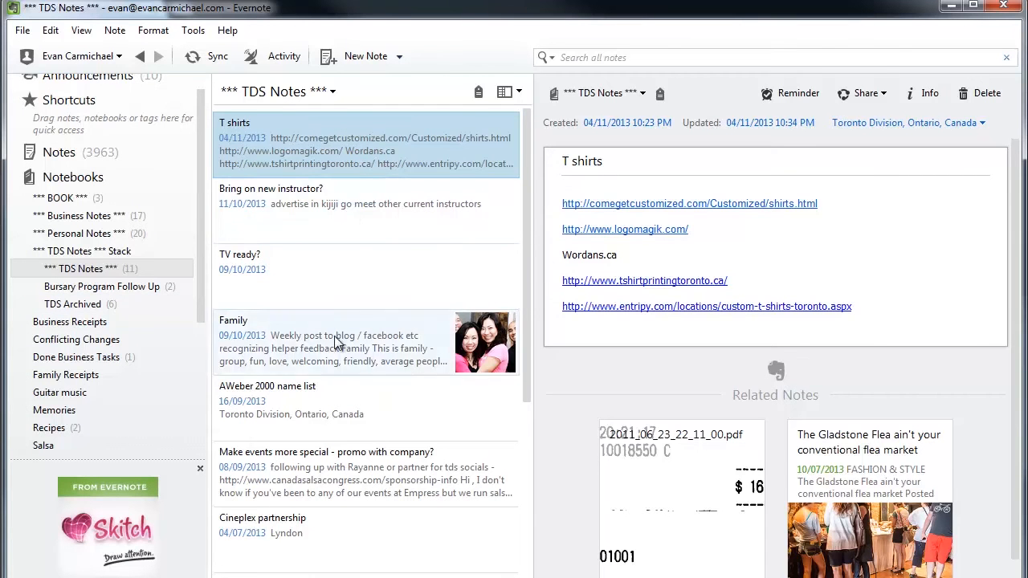
mouse_move(382, 185)
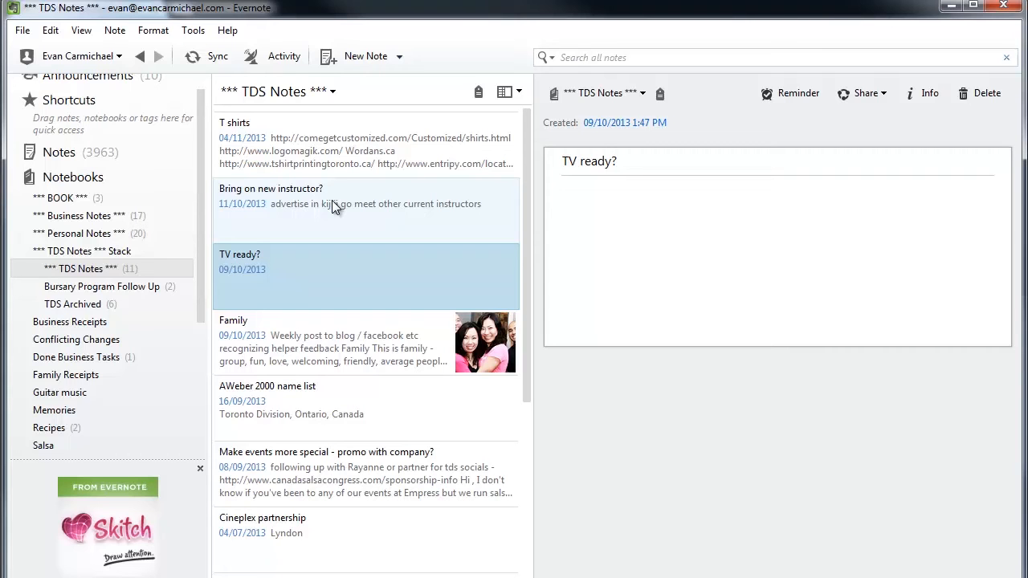
mouse_move(340, 213)
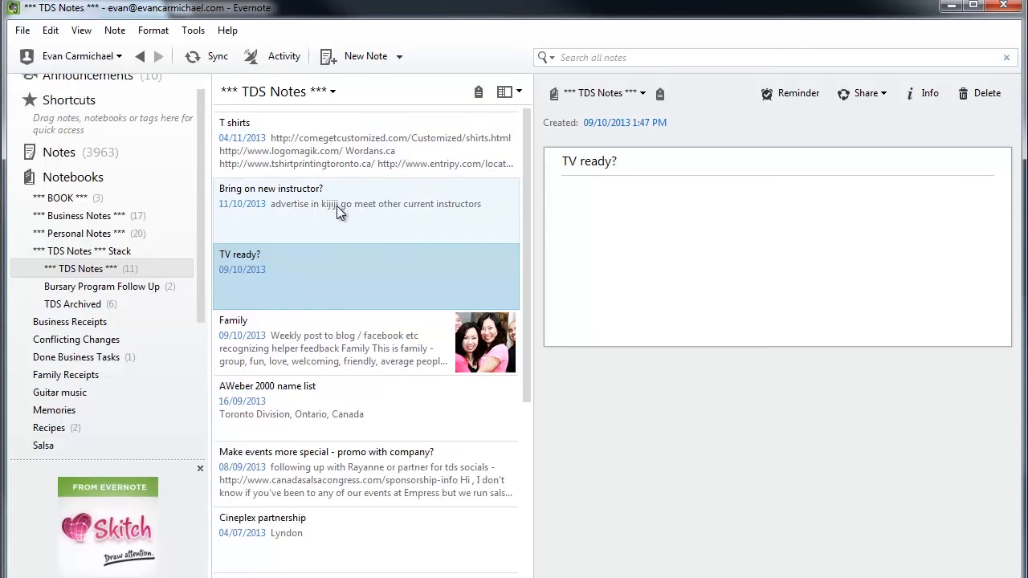
mouse_move(375, 256)
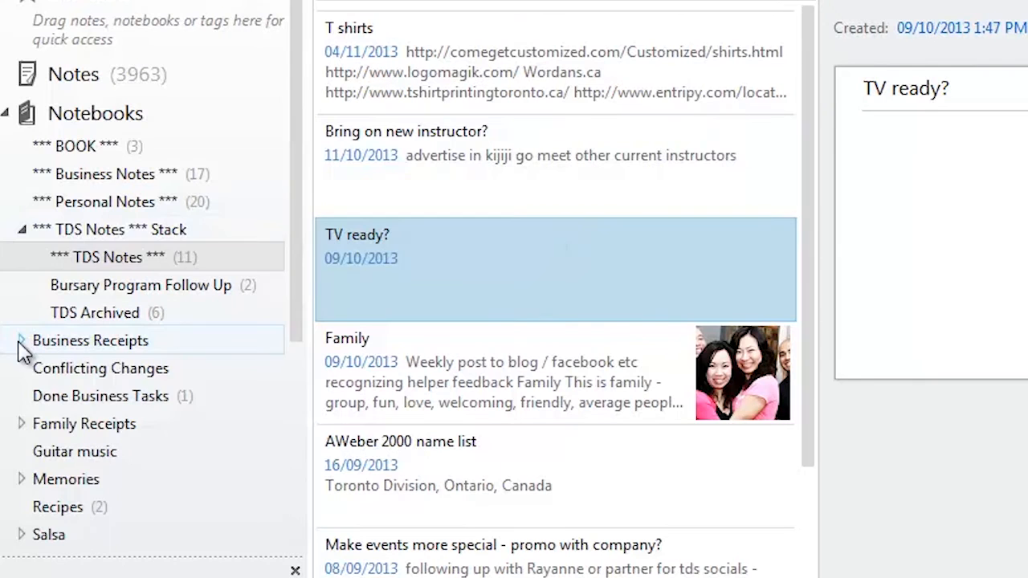
- Expand Business Receipts and scroll through its yearly and quarterly receipt notebooks
click(22, 340)
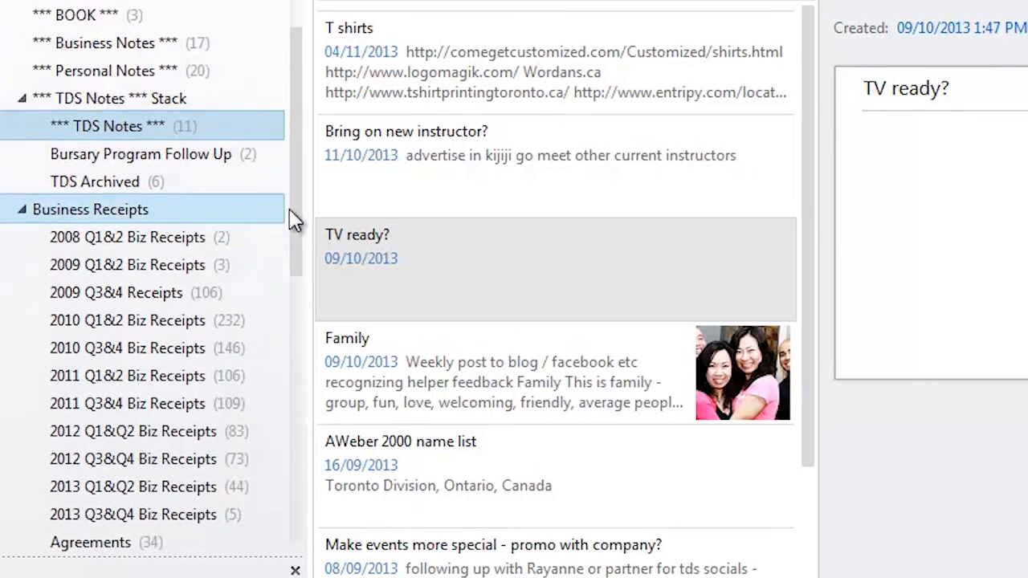
scroll(down, 3)
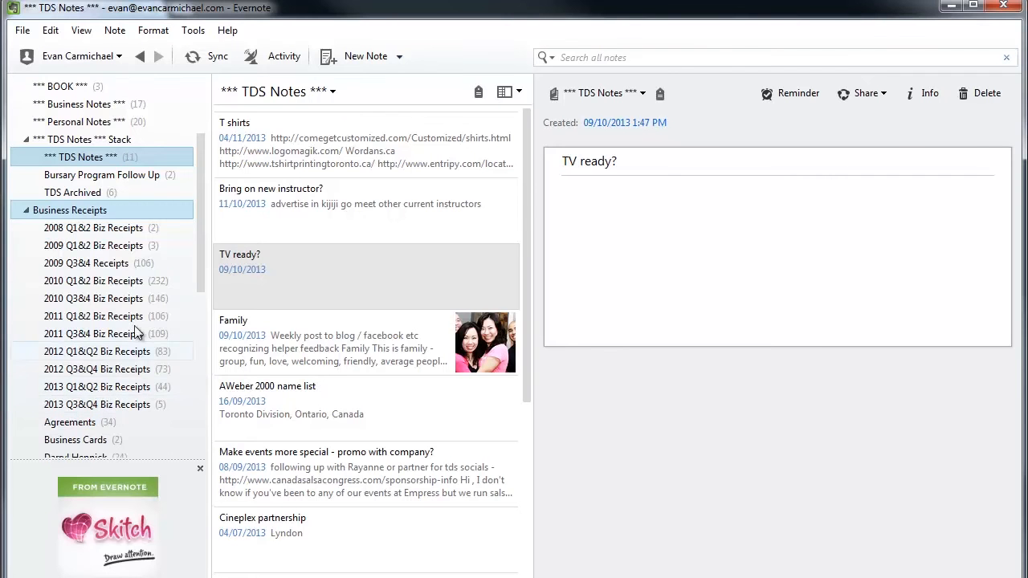
mouse_move(206, 252)
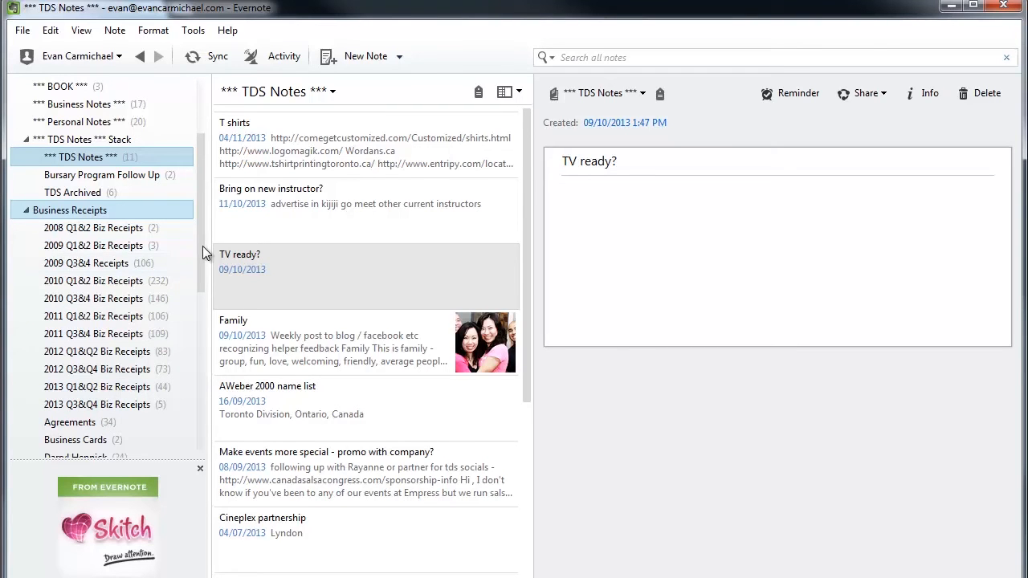
scroll(down, 3)
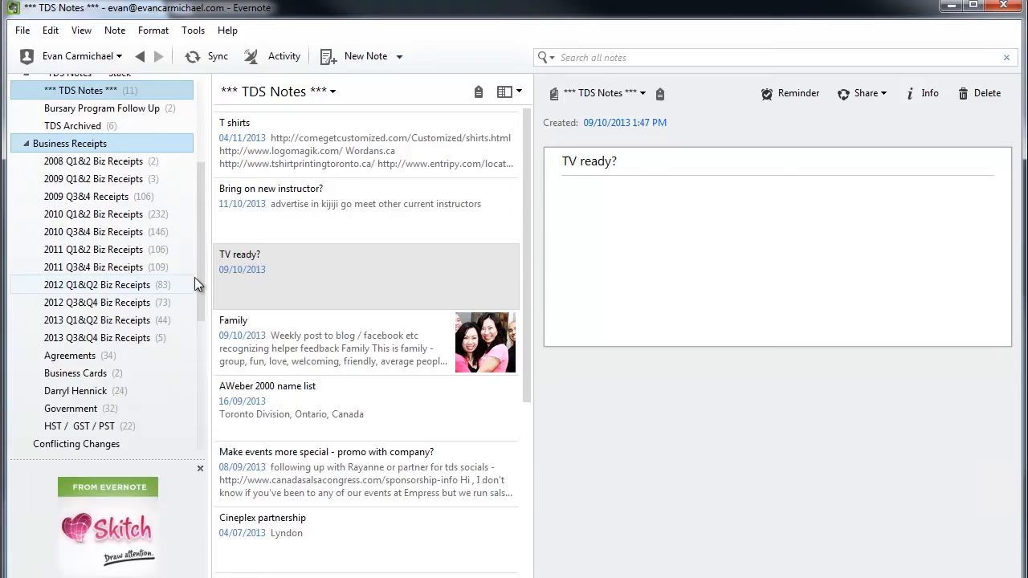
- Scroll to the Vacation stack, expand it, and select the 2013 Europe notebook
scroll(down, 3)
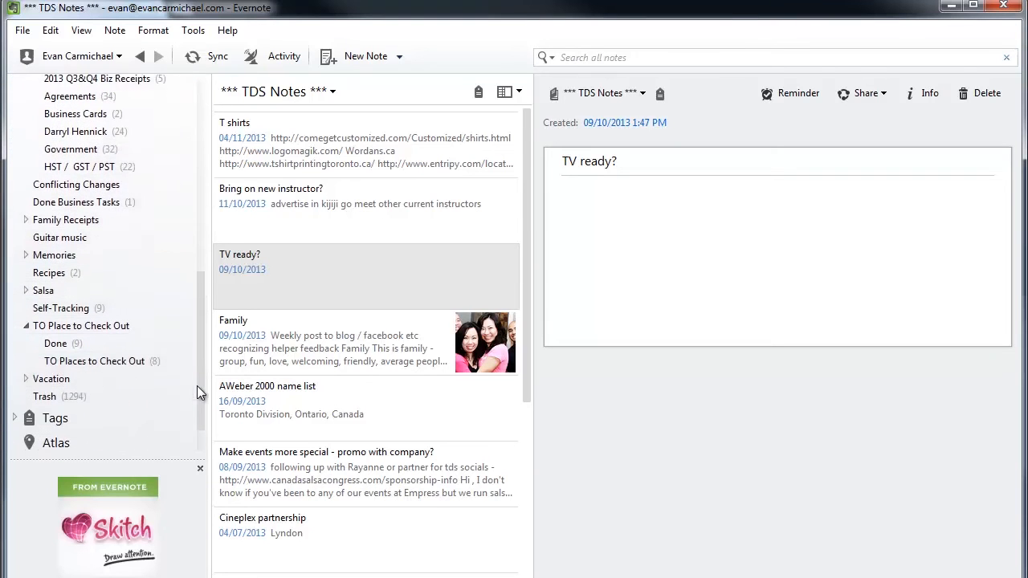
scroll(down, 3)
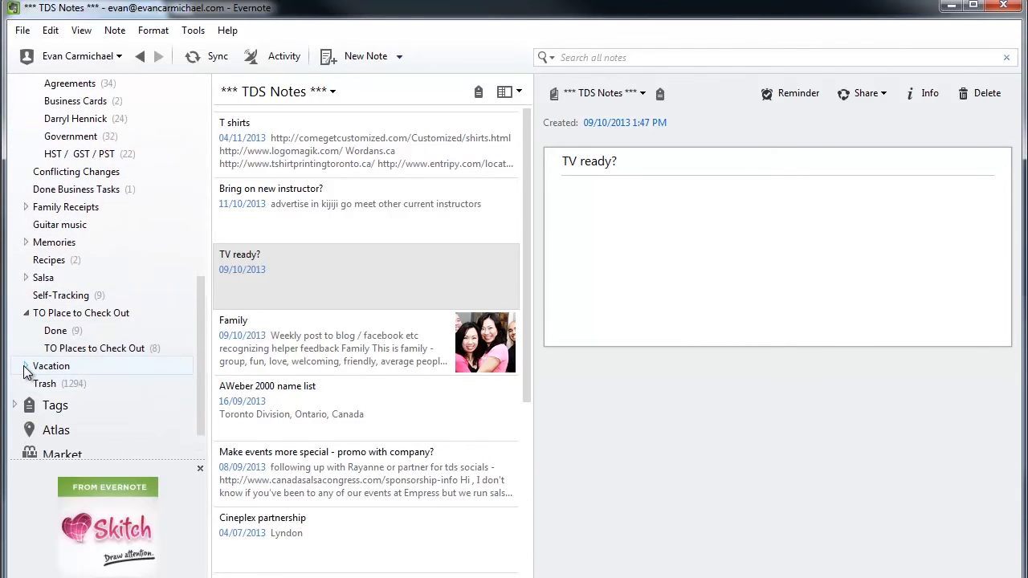
click(14, 366)
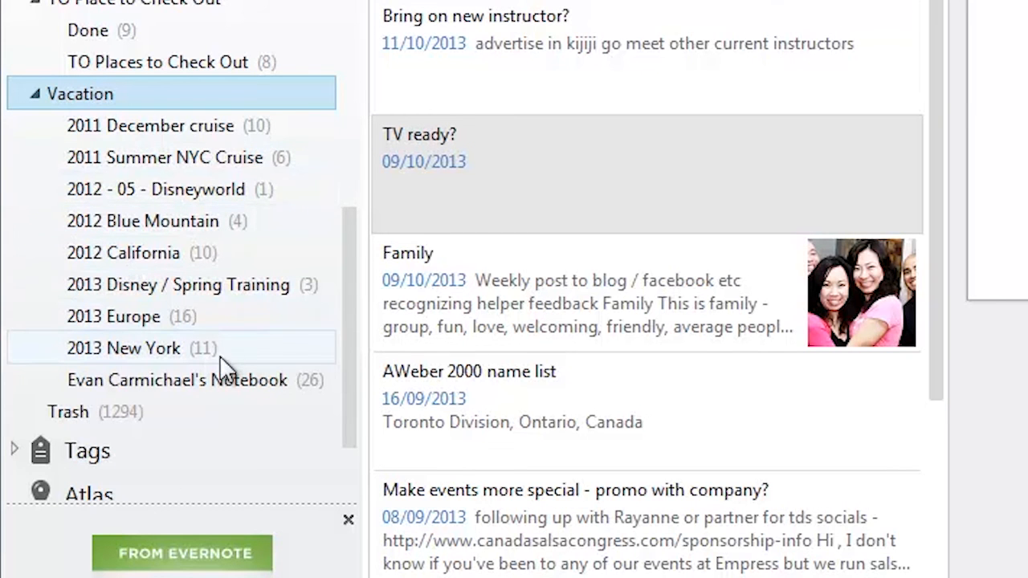
mouse_move(137, 362)
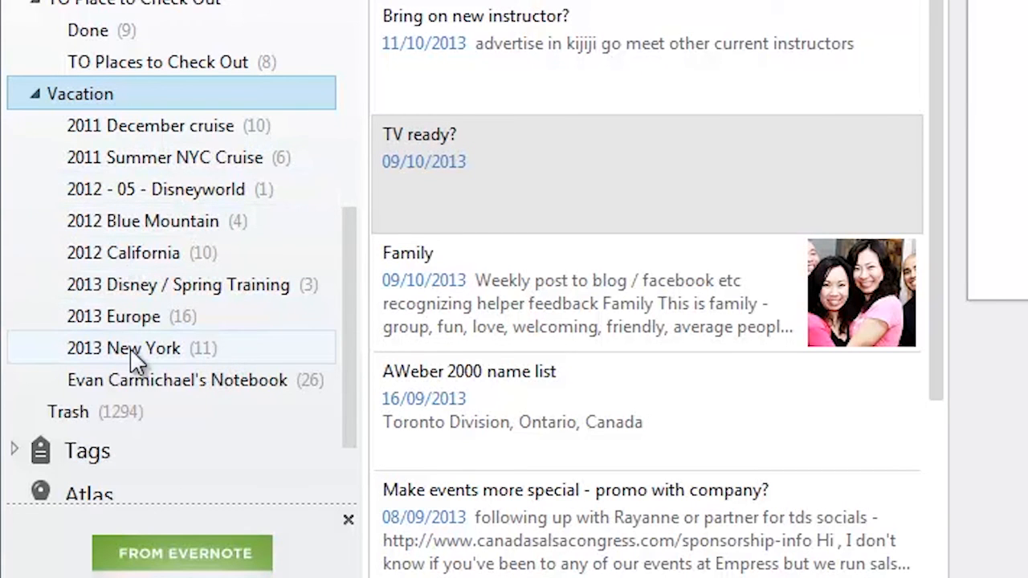
click(114, 316)
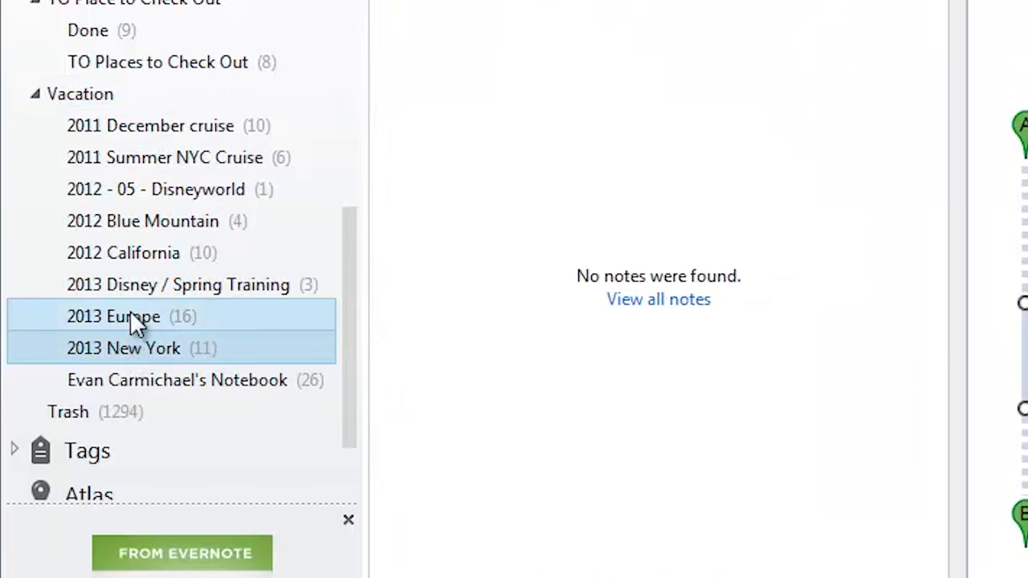
- Open 2013 Europe and scroll the note list to the Barcelona Hotel - 19-20 note
click(114, 316)
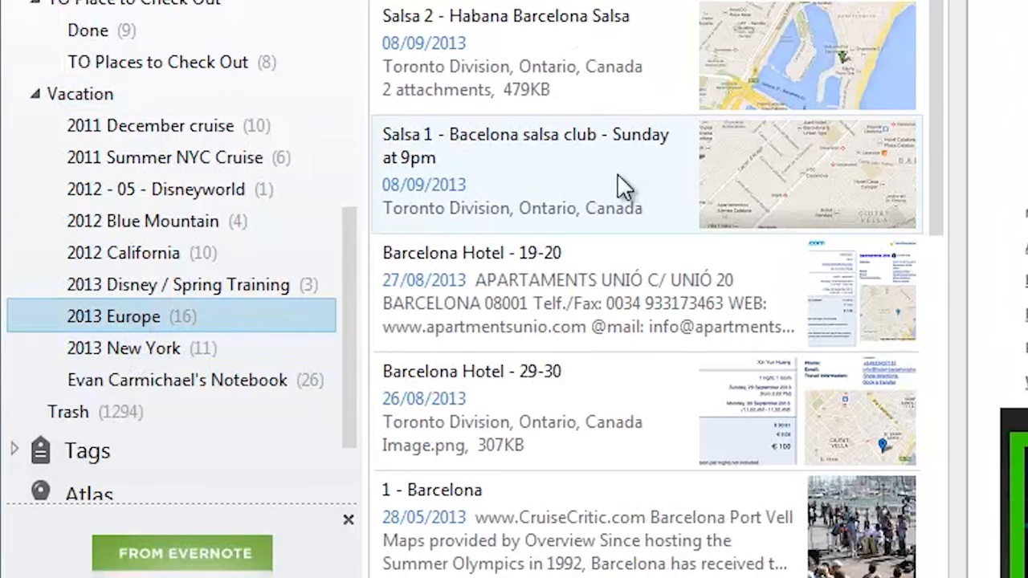
mouse_move(675, 133)
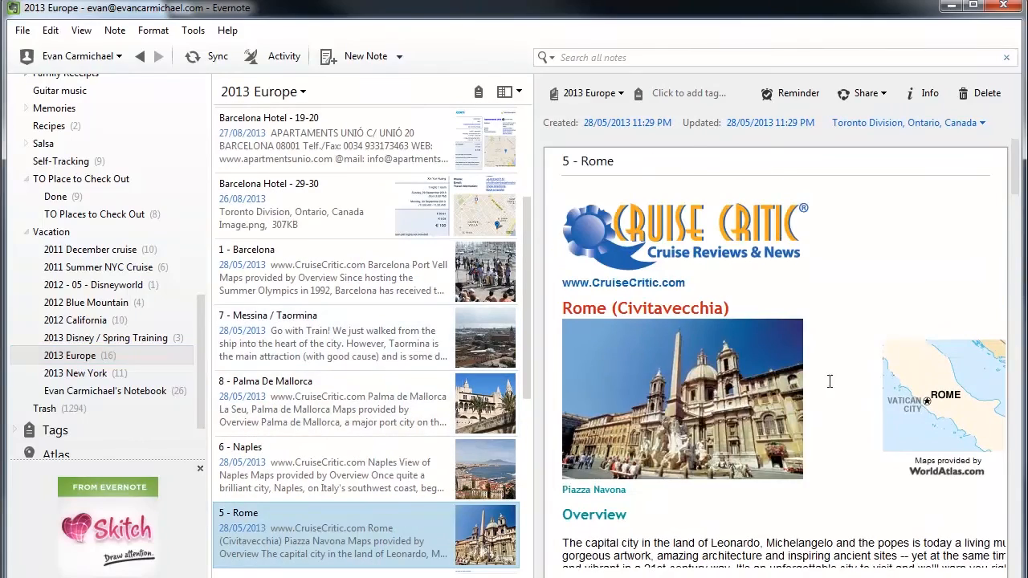
scroll(down, 3)
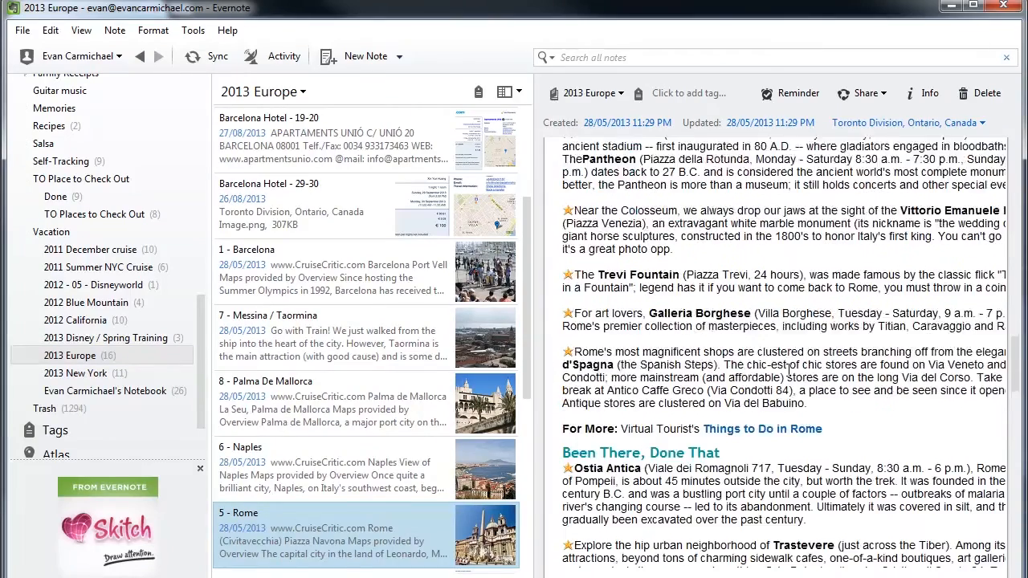
scroll(down, 3)
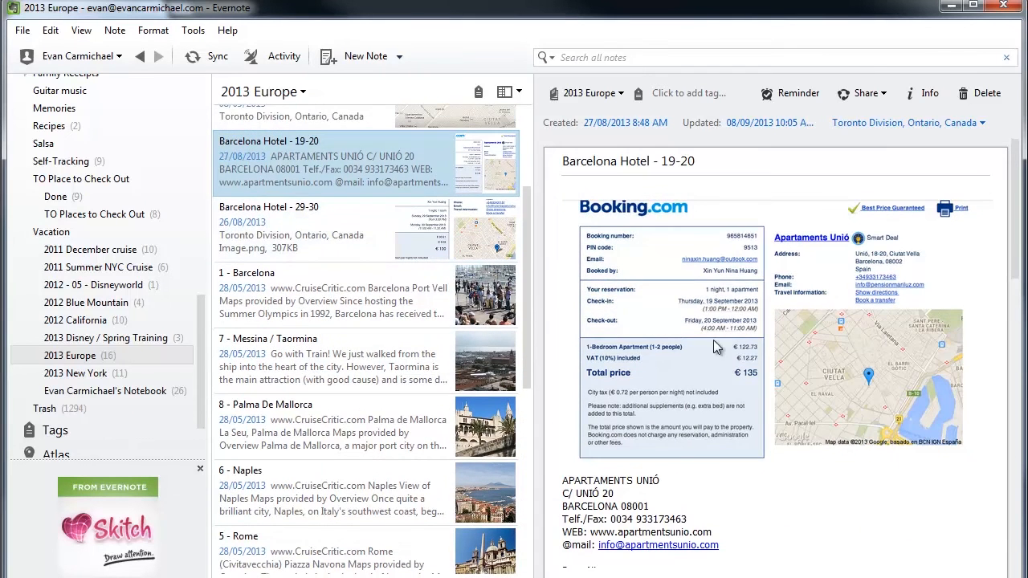
- View the Barcelona cruise and Mojito House notes, then scroll the salsa club note to its map
click(274, 293)
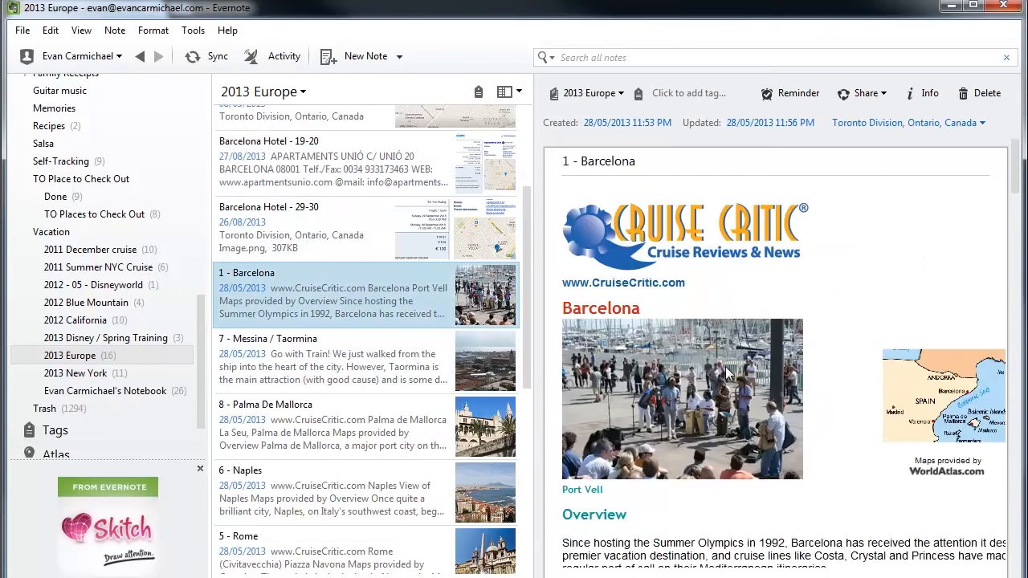
scroll(down, 3)
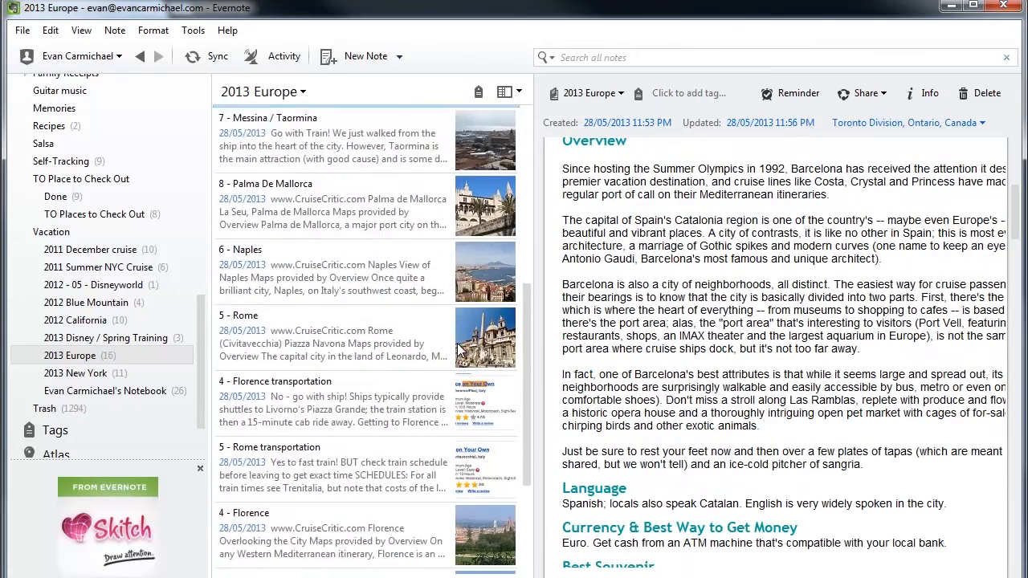
scroll(up, 3)
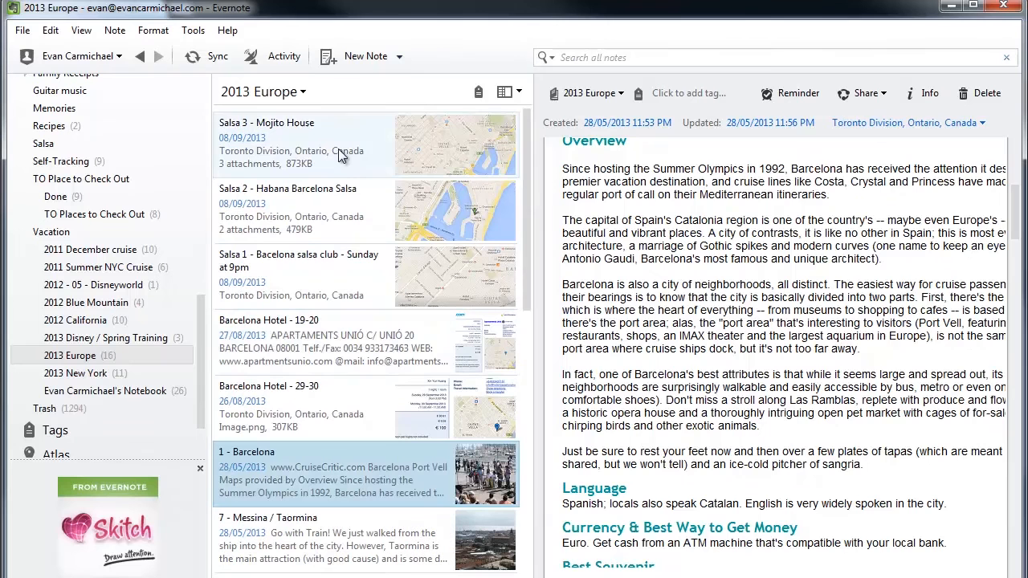
click(305, 145)
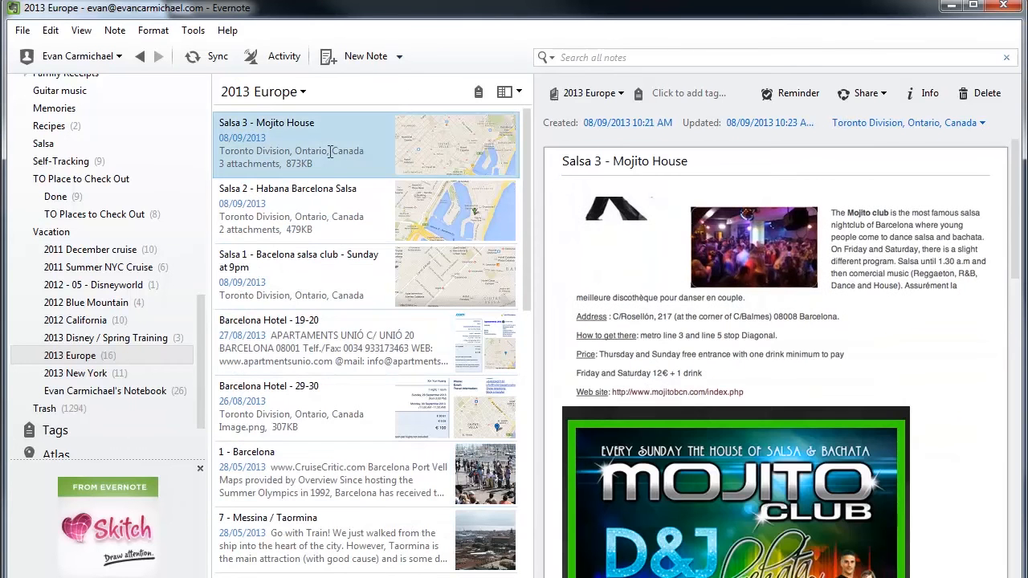
mouse_move(329, 157)
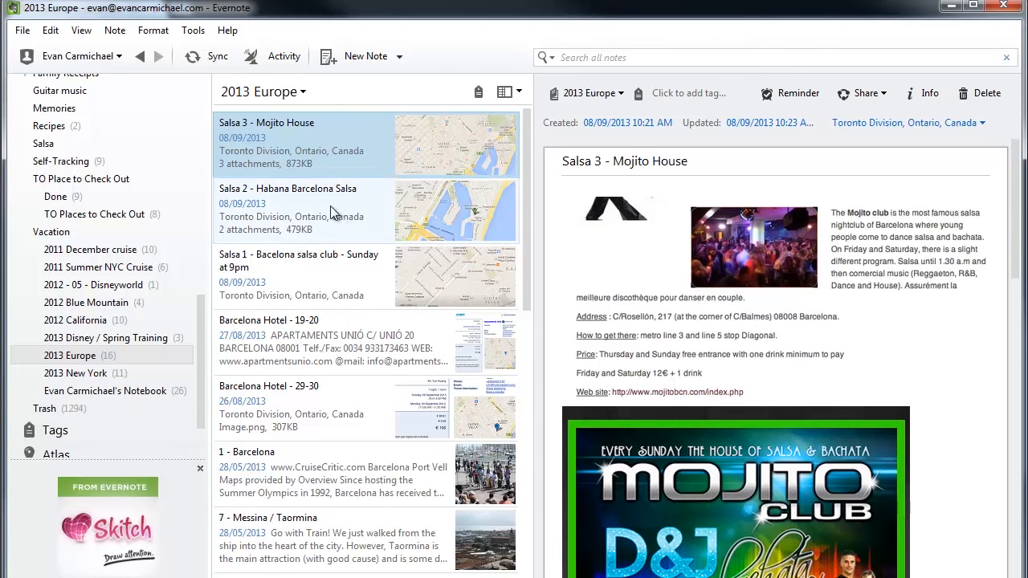
click(299, 274)
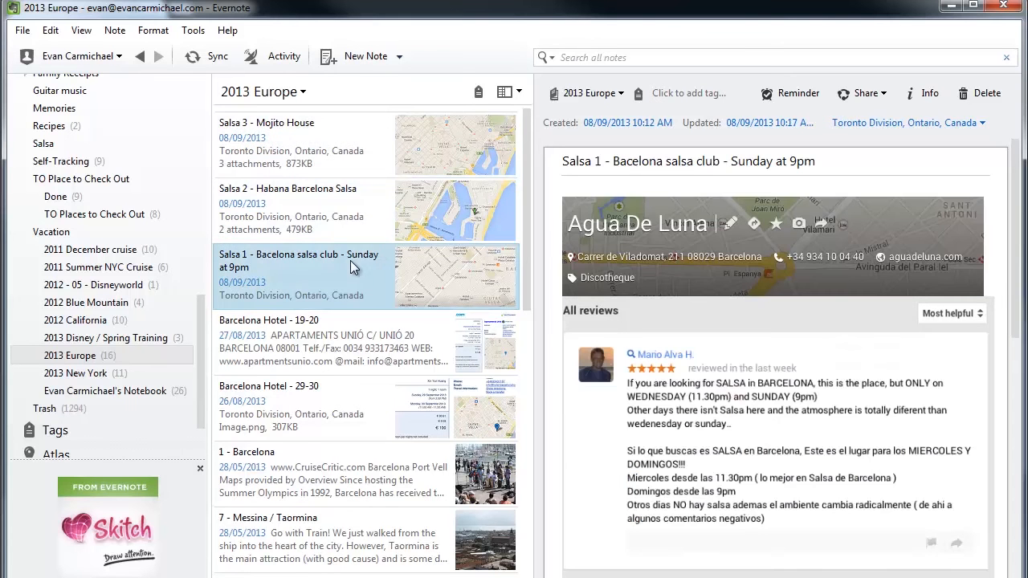
scroll(down, 3)
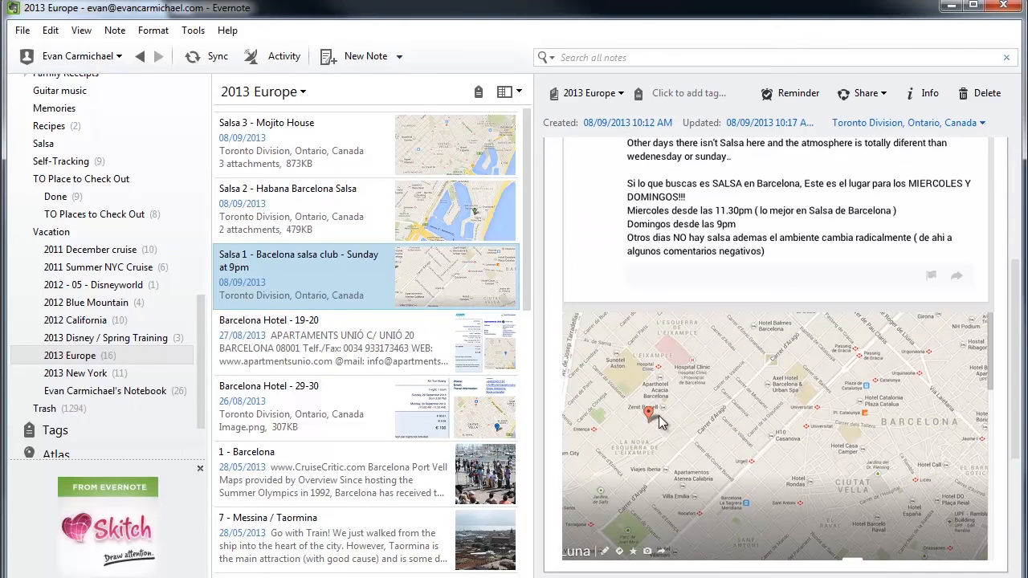
mouse_move(394, 245)
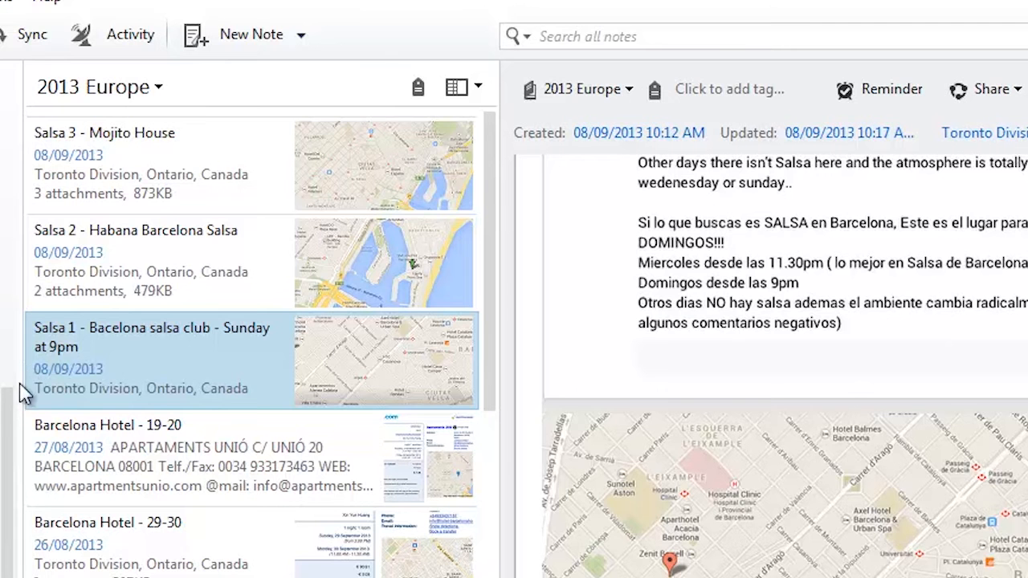
mouse_move(36, 394)
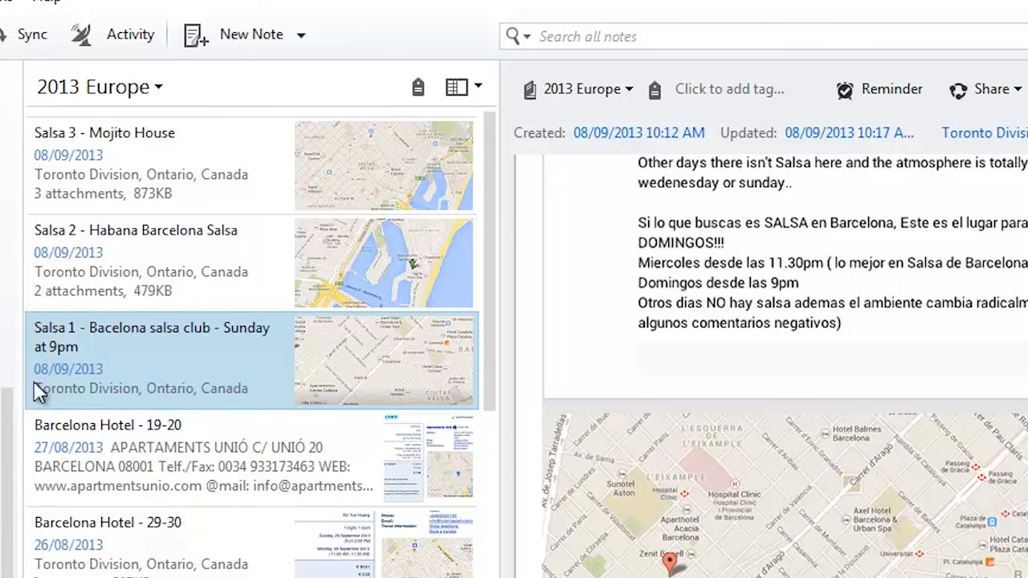
mouse_move(181, 281)
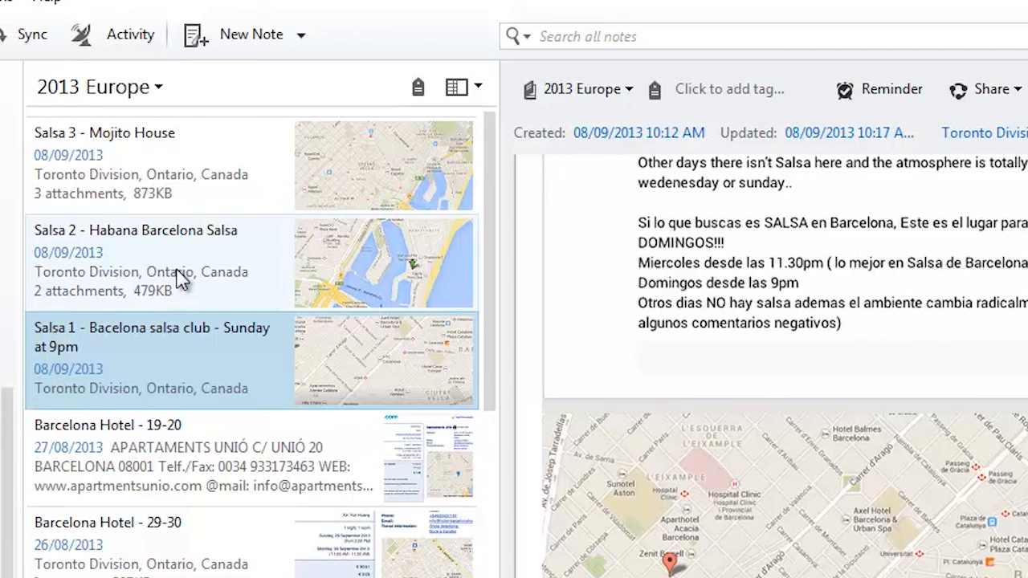
mouse_move(165, 246)
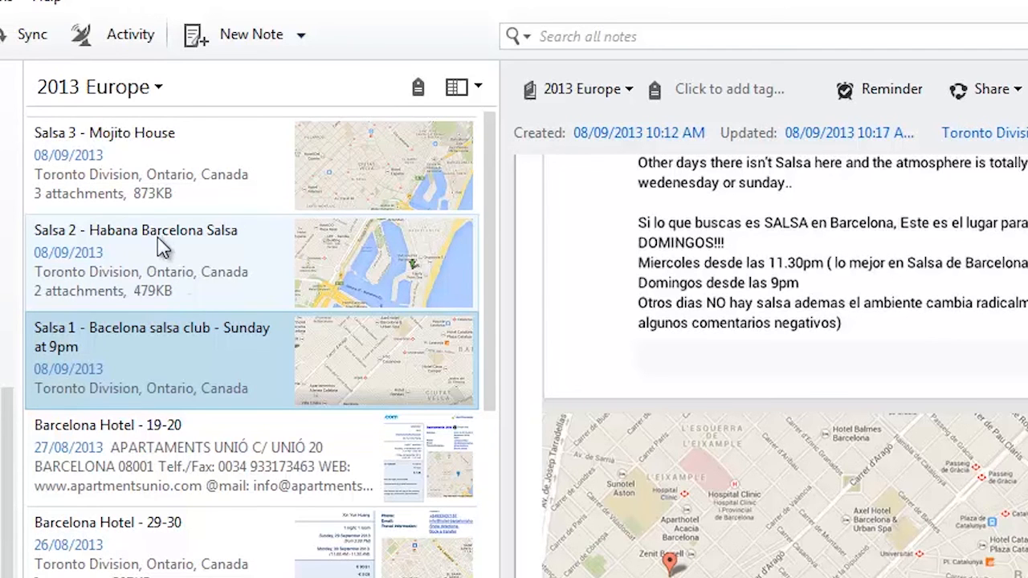
mouse_move(161, 256)
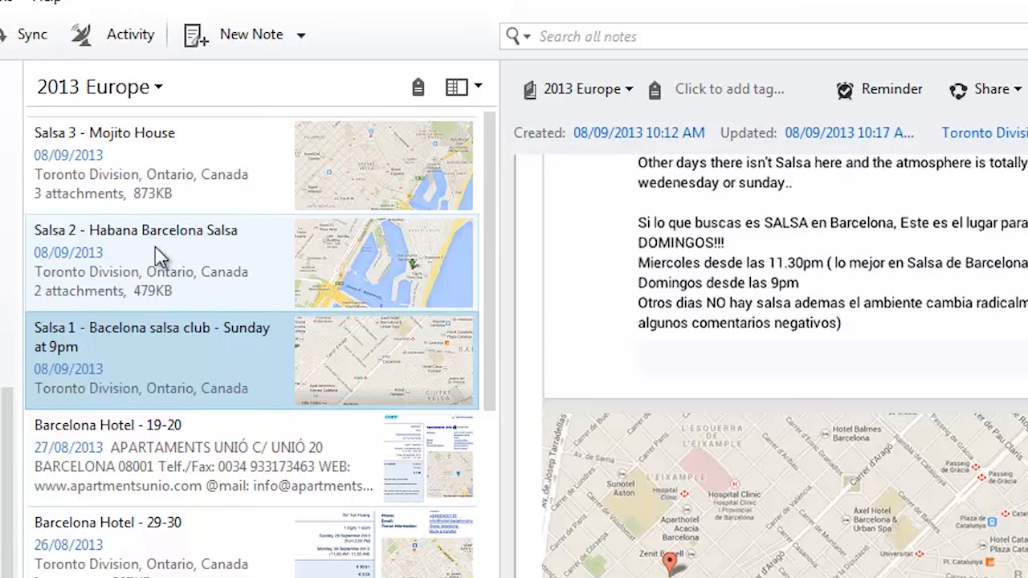
mouse_move(354, 283)
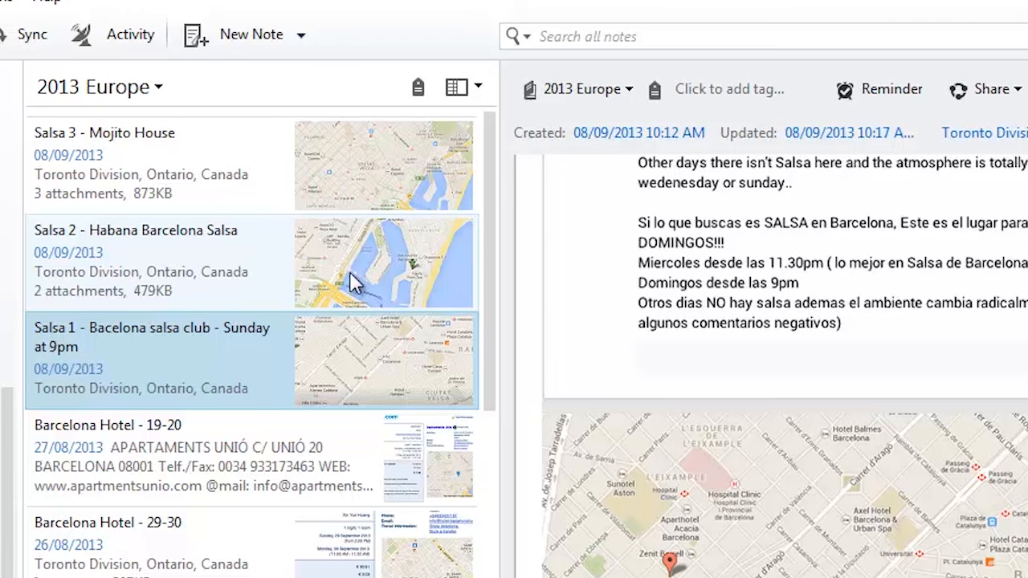
mouse_move(369, 285)
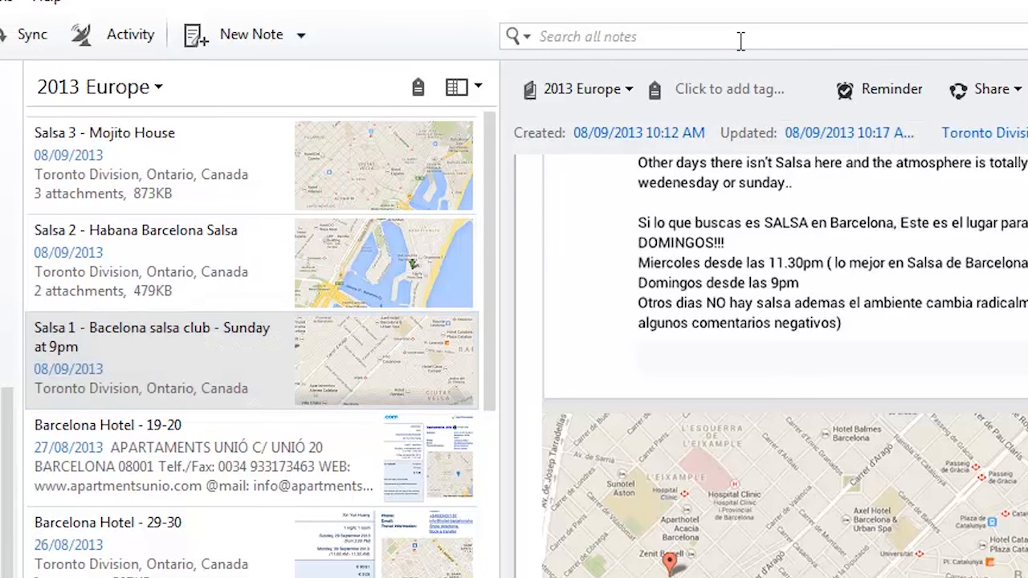
click(634, 36)
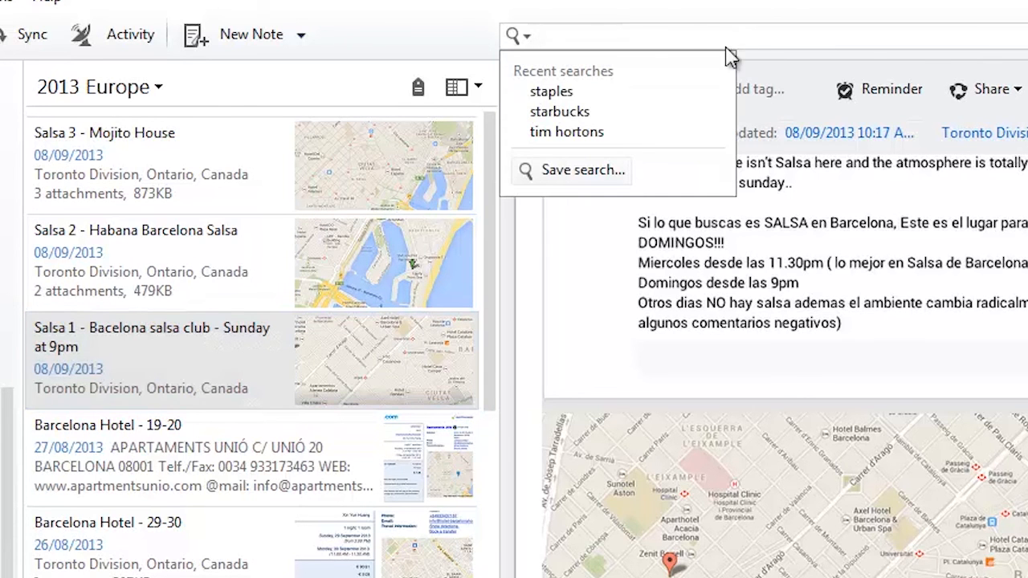
- Rerun the recent 'staples' search to show the Staples receipt note
click(551, 90)
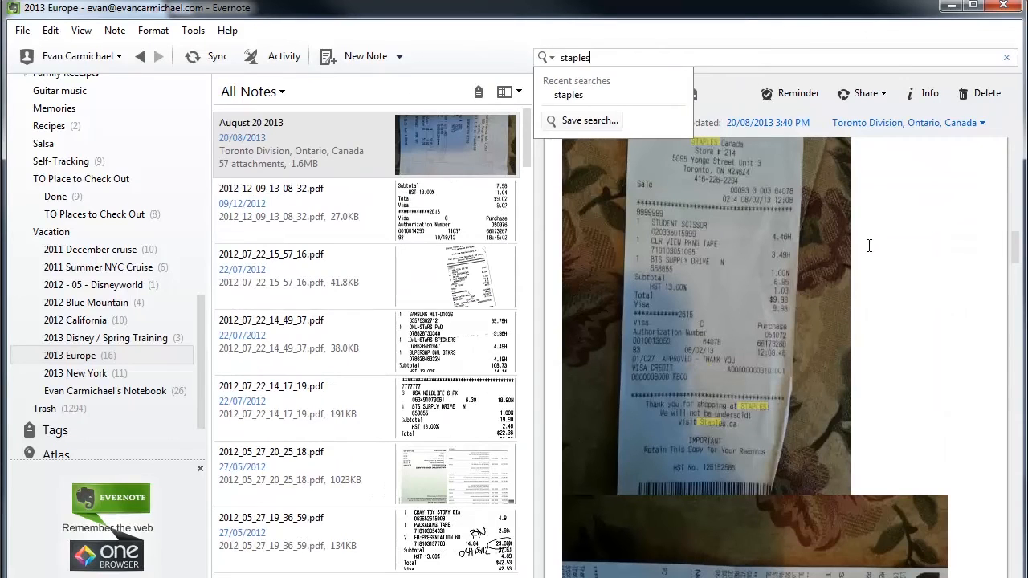
mouse_move(800, 278)
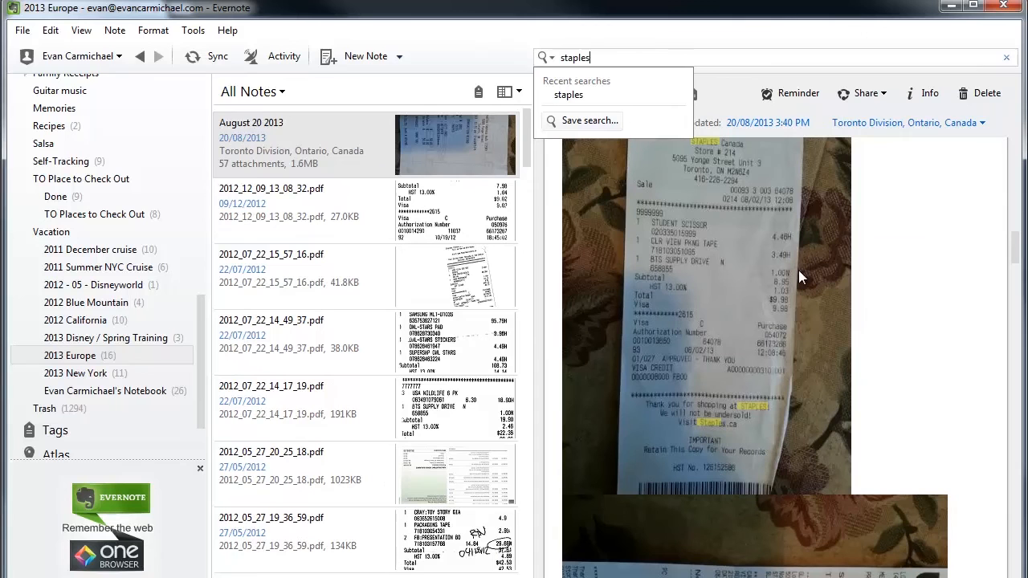
mouse_move(680, 237)
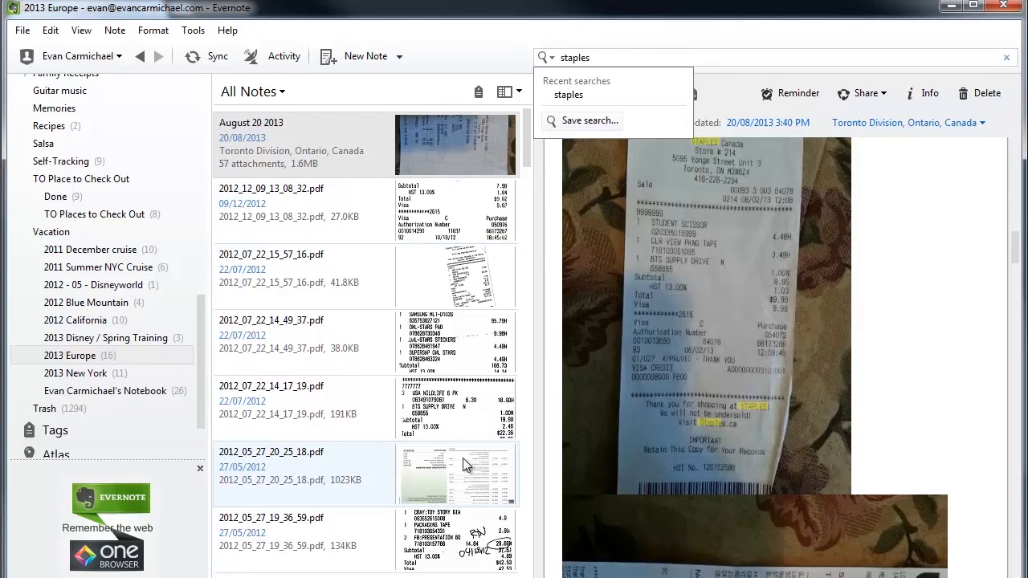
mouse_move(783, 306)
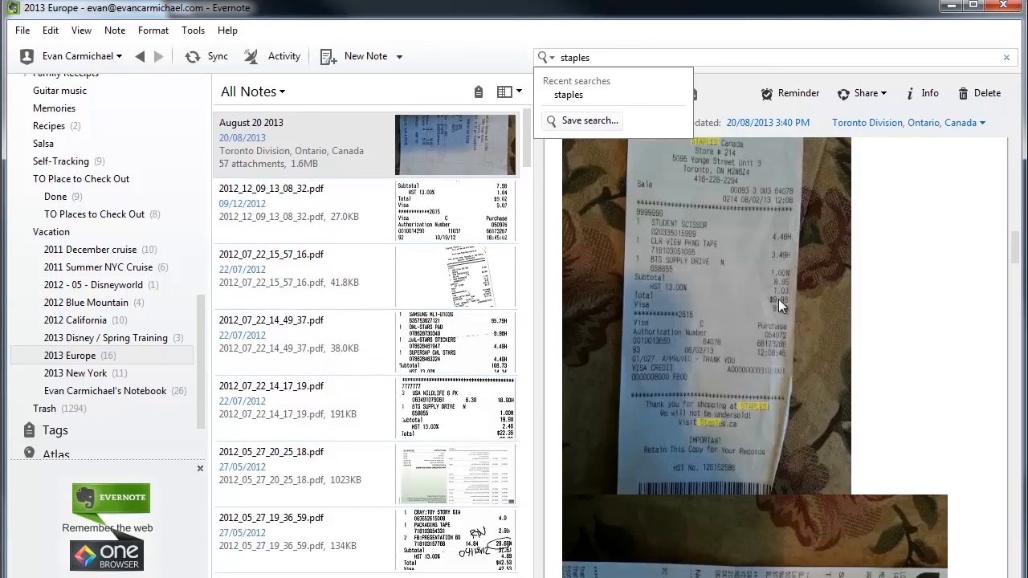
mouse_move(715, 261)
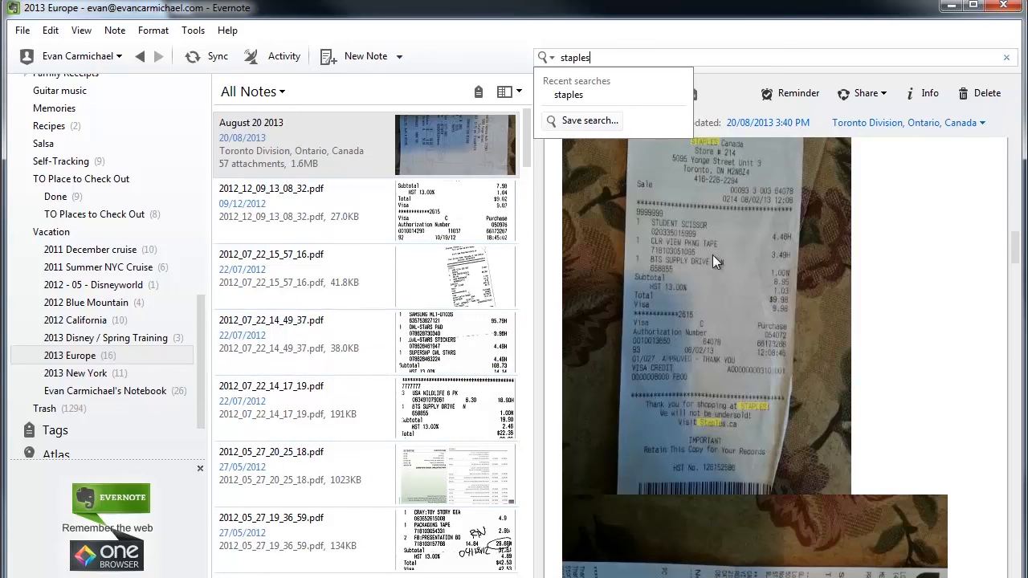
mouse_move(747, 417)
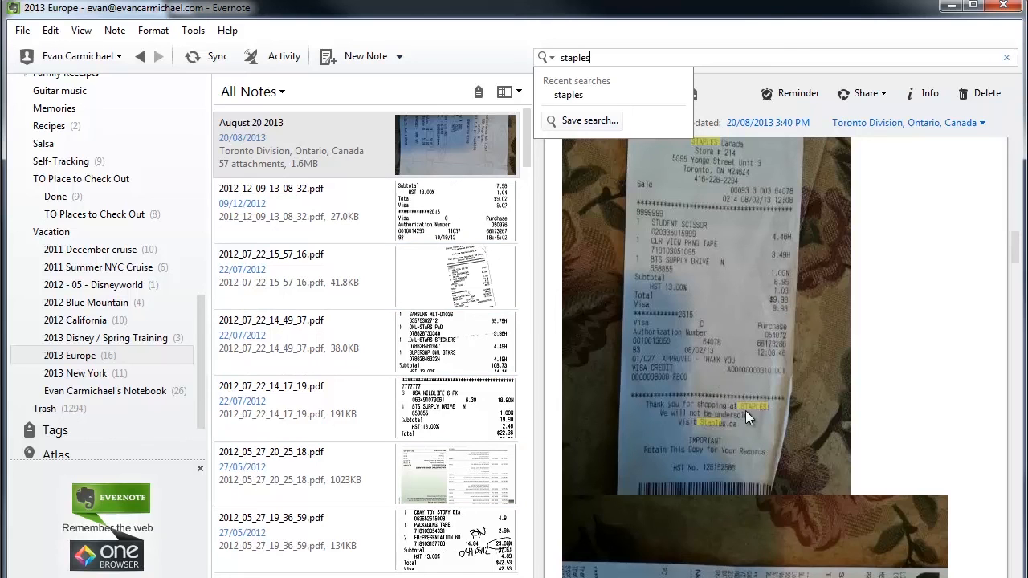
mouse_move(558, 269)
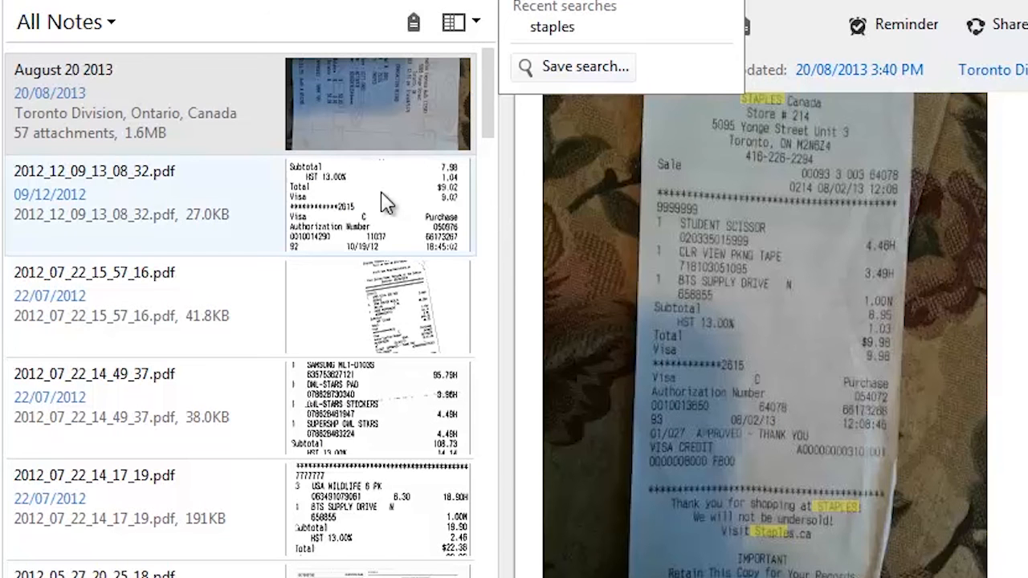
mouse_move(396, 227)
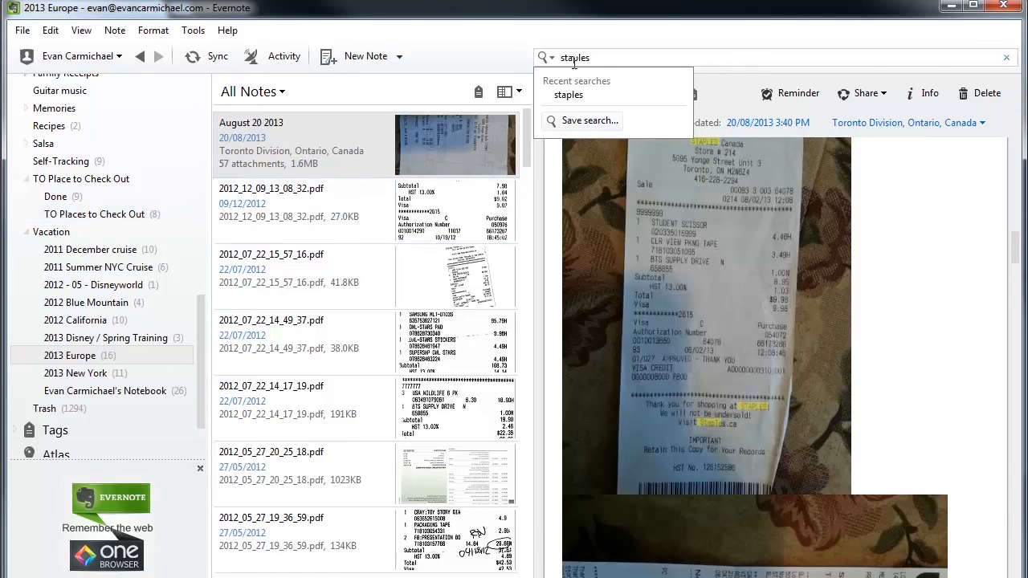
mouse_move(432, 136)
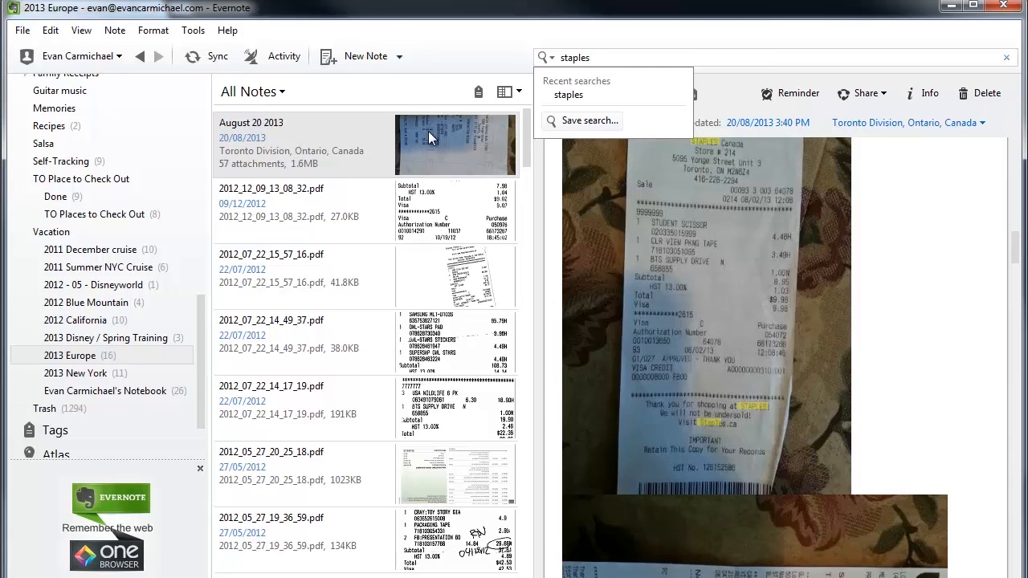
click(594, 57)
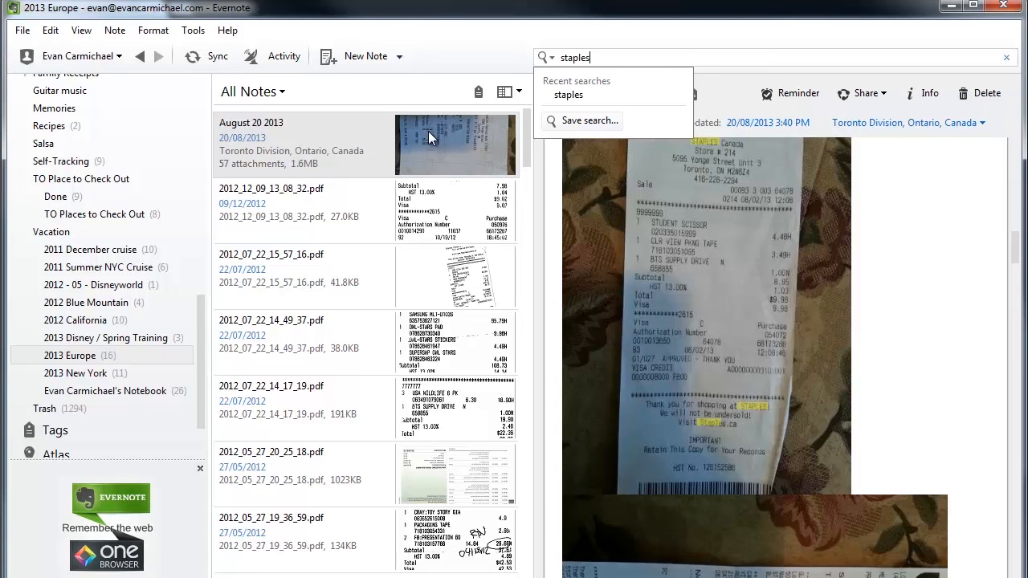